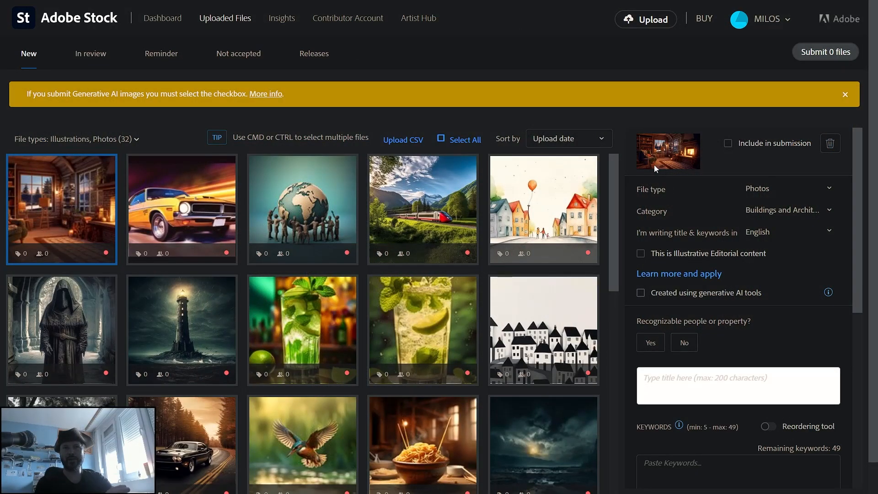
{"action": "mouse_move", "coordinate": [629, 150]}
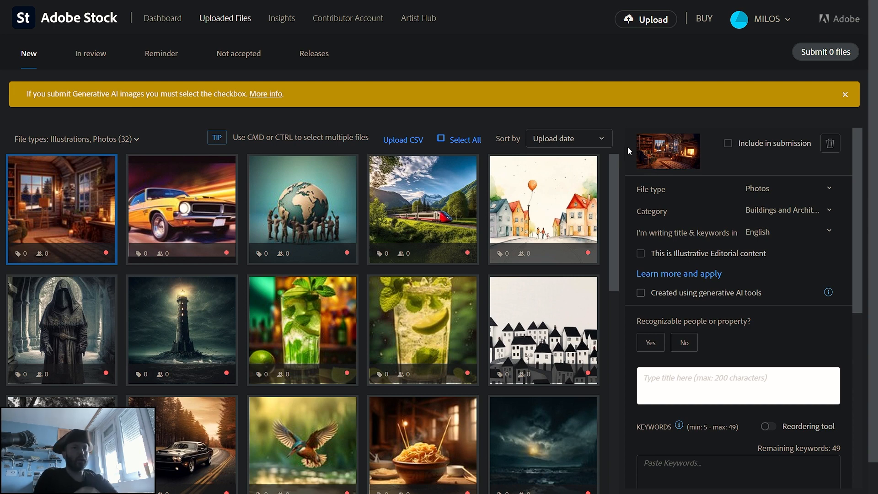
{"action": "mouse_move", "coordinate": [483, 79]}
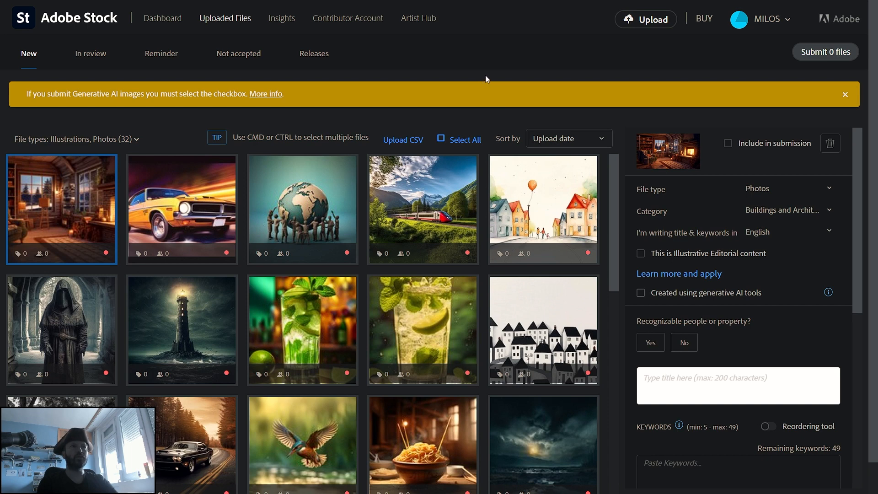
{"action": "mouse_move", "coordinate": [499, 77]}
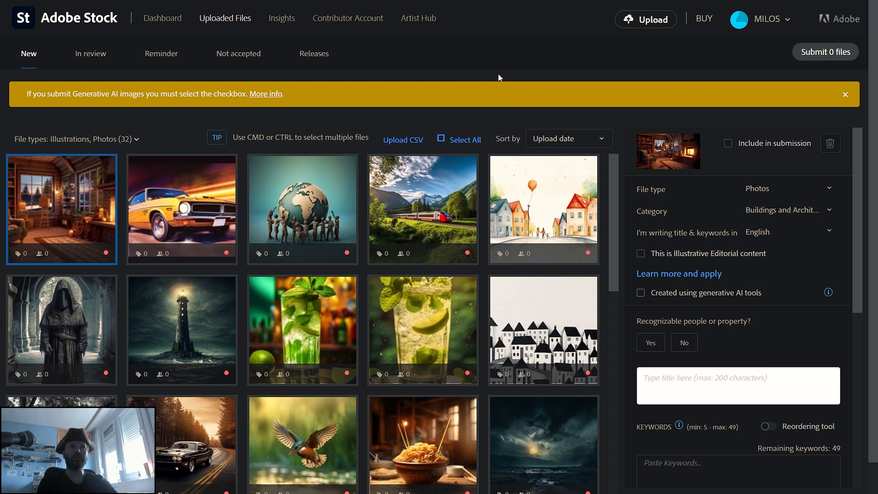
{"action": "mouse_move", "coordinate": [501, 77]}
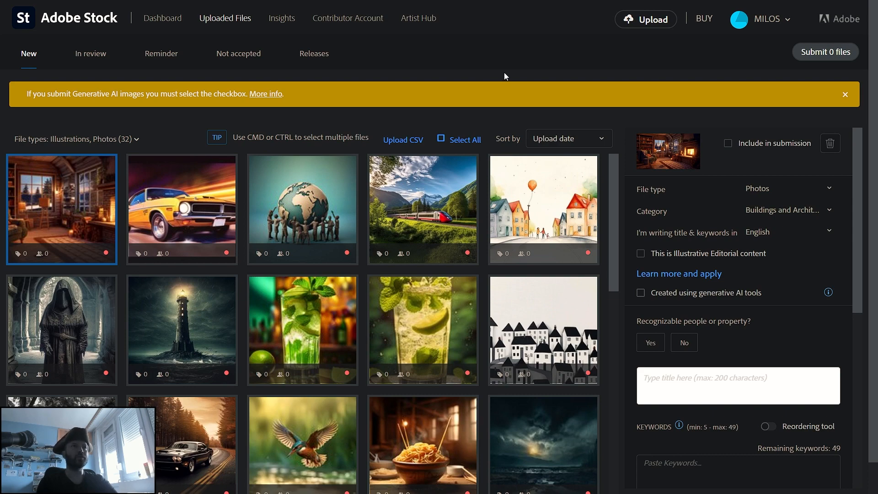
{"action": "mouse_move", "coordinate": [485, 264]}
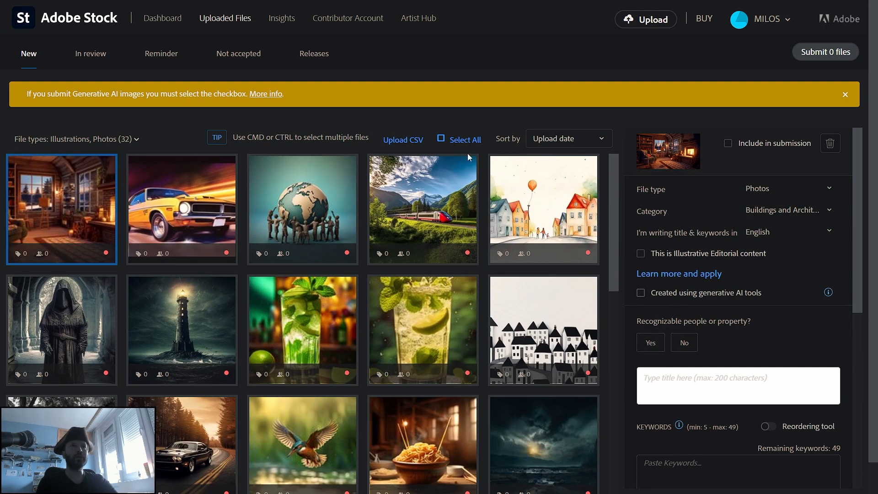
{"action": "mouse_move", "coordinate": [433, 63]}
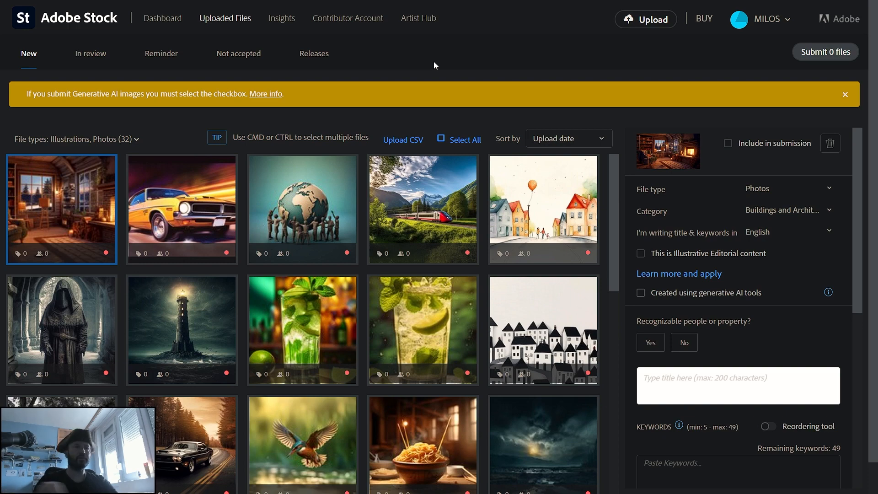
{"action": "mouse_move", "coordinate": [442, 80]}
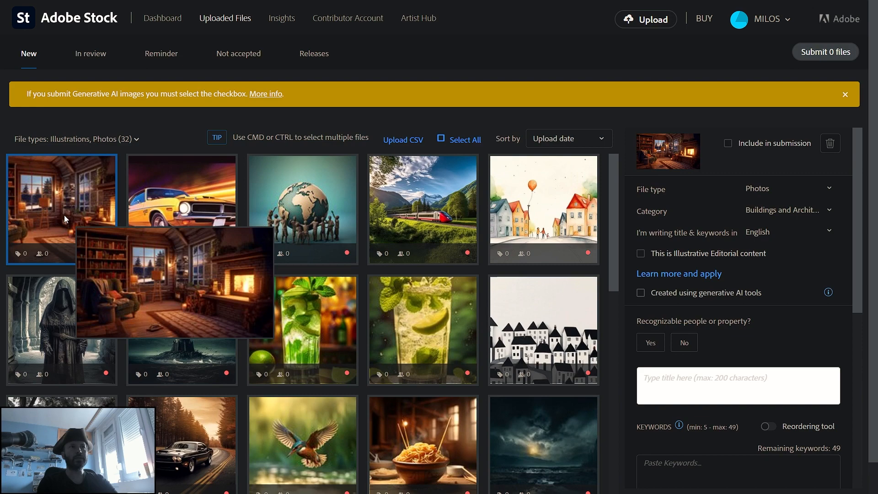
{"action": "mouse_move", "coordinate": [423, 209]}
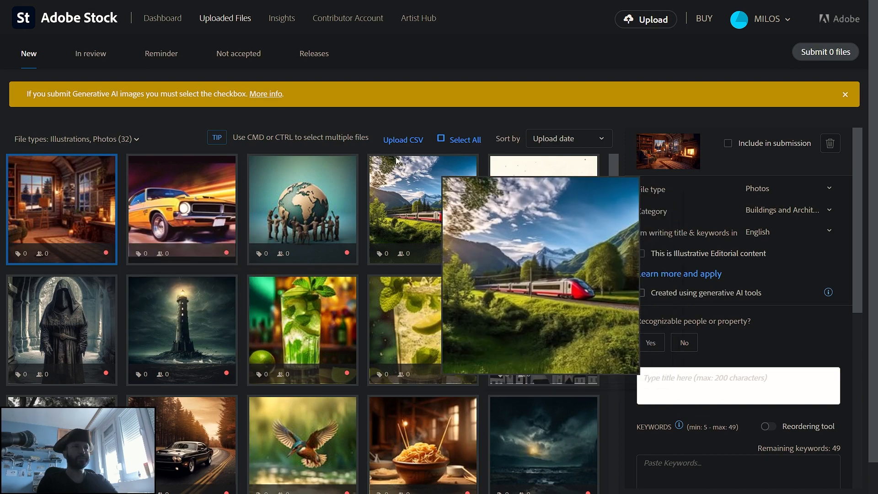
- View the In review files, then return to the New uploads list of 38 files
{"action": "left_click", "coordinate": [90, 53]}
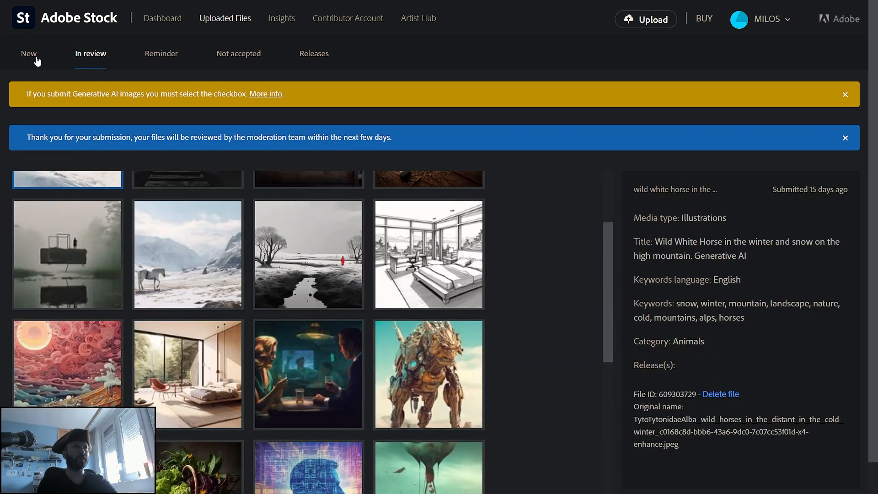
{"action": "left_click", "coordinate": [28, 53]}
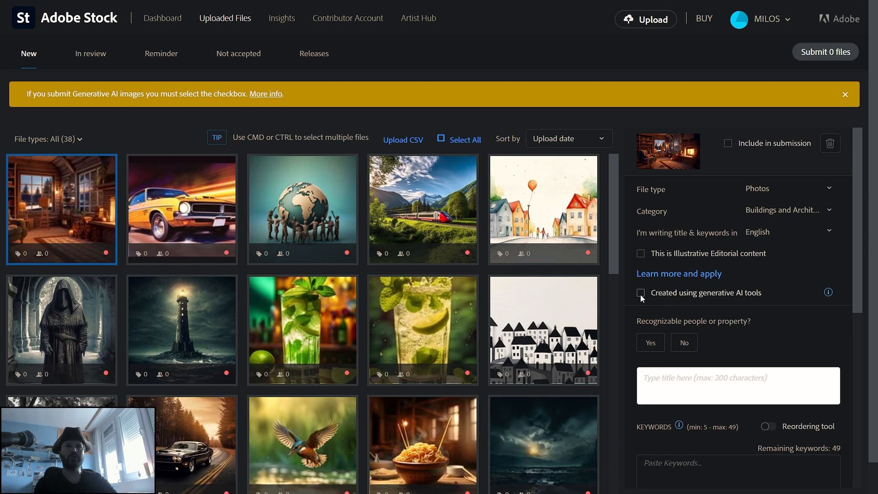
- Leave the cabin image unflagged as generative AI and change its file type to Illustrations
{"action": "left_click", "coordinate": [641, 292]}
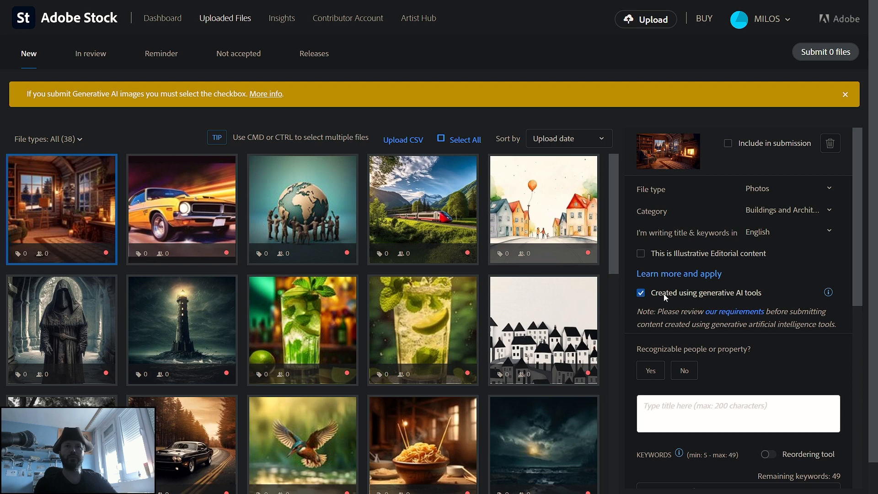
{"action": "mouse_move", "coordinate": [760, 297]}
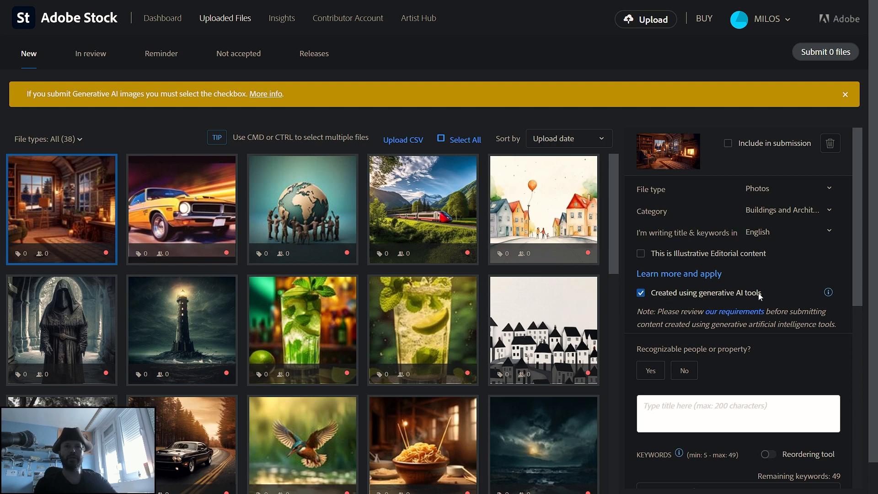
{"action": "left_click", "coordinate": [641, 292]}
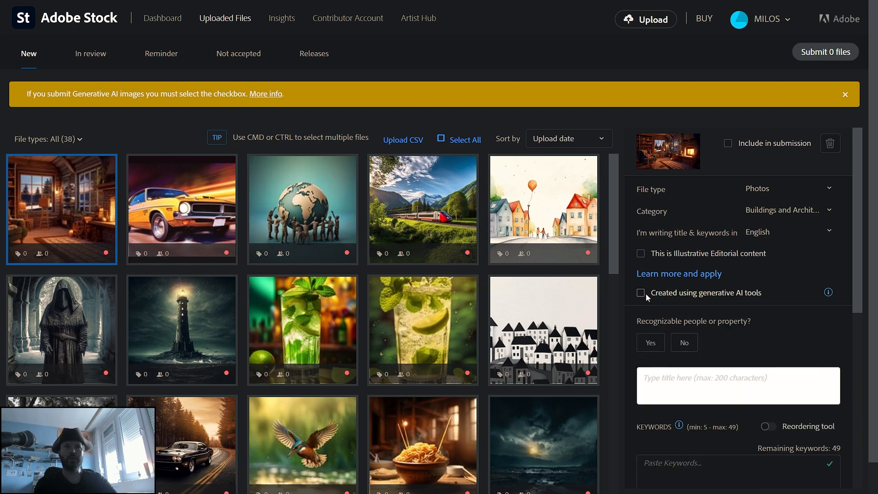
{"action": "left_click", "coordinate": [787, 188]}
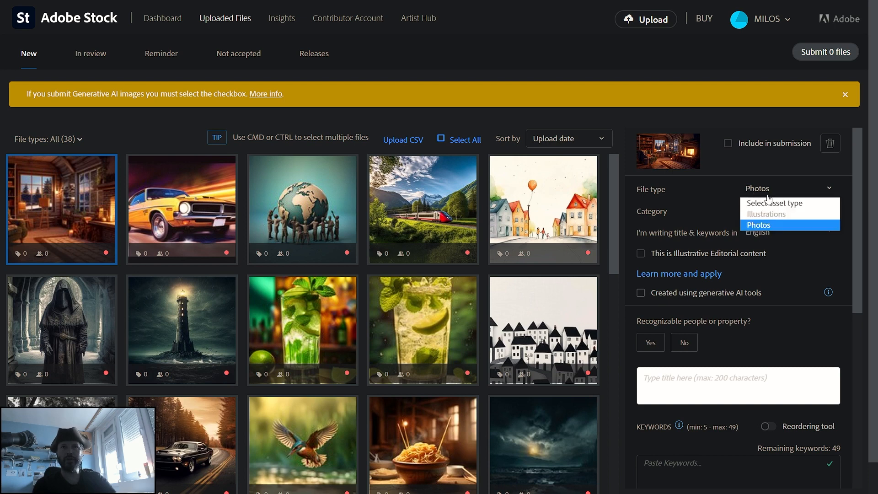
{"action": "left_click", "coordinate": [766, 214]}
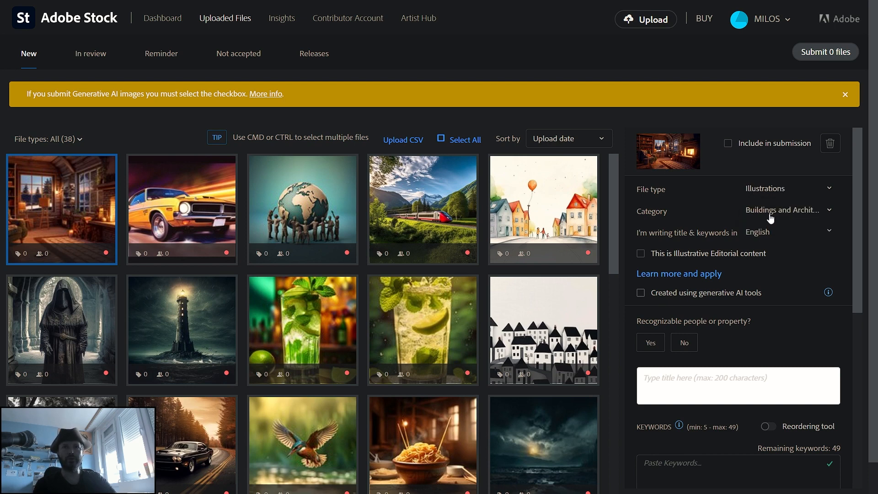
{"action": "left_click", "coordinate": [786, 188]}
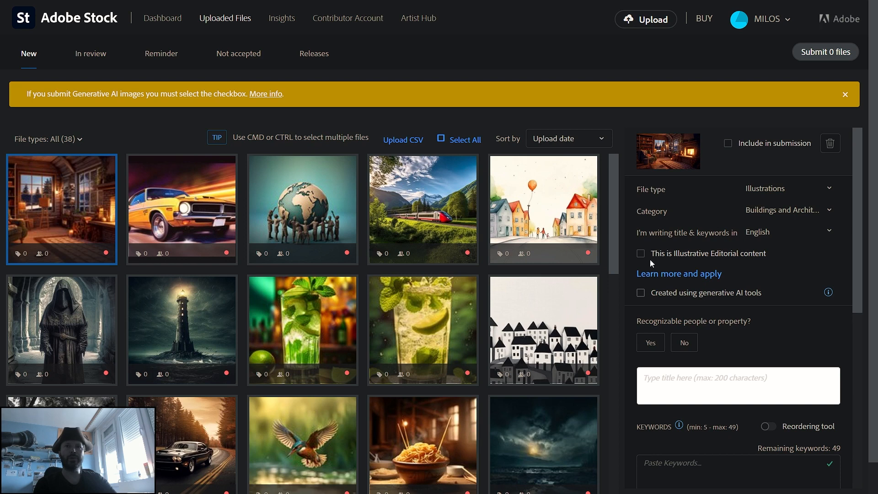
{"action": "mouse_move", "coordinate": [650, 256]}
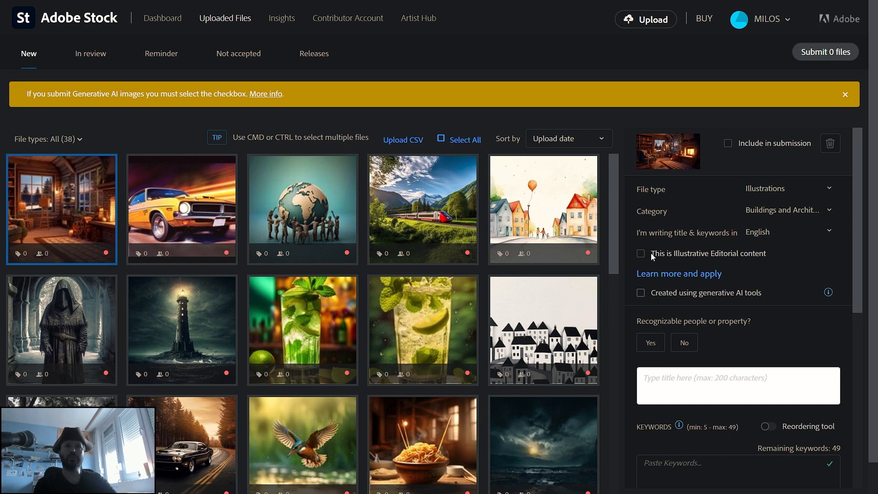
{"action": "mouse_move", "coordinate": [642, 256]}
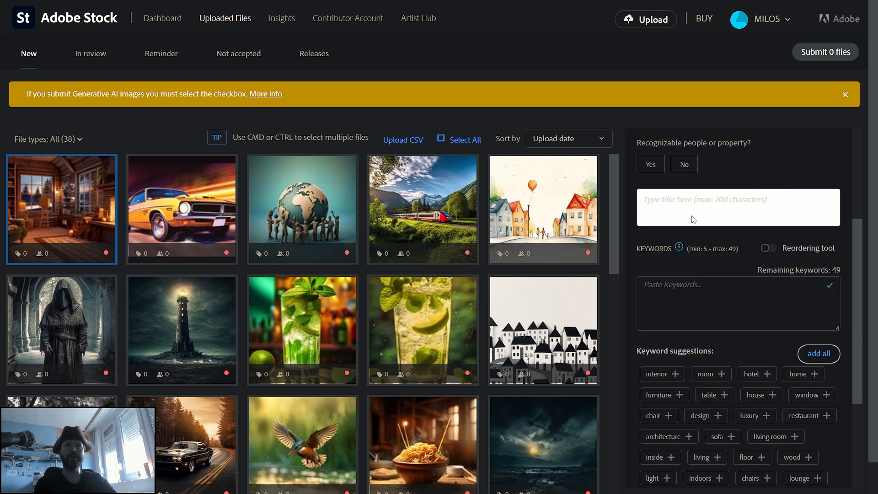
{"action": "mouse_move", "coordinate": [741, 187]}
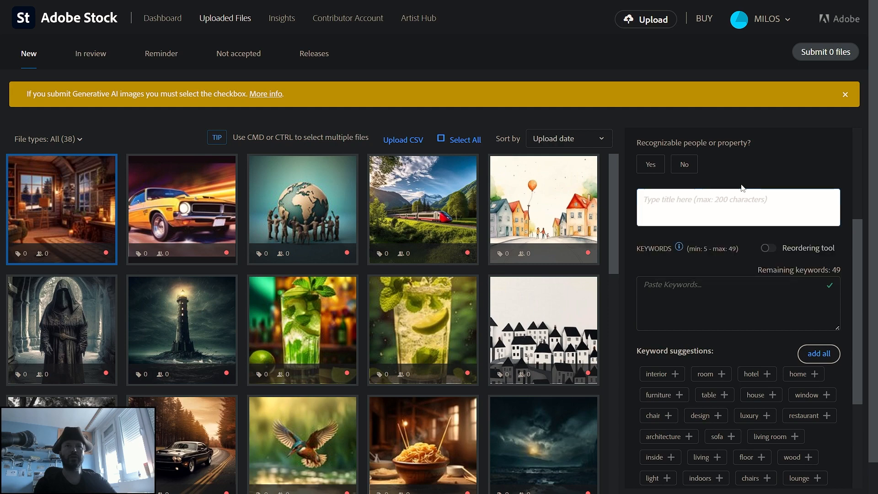
{"action": "mouse_move", "coordinate": [721, 341]}
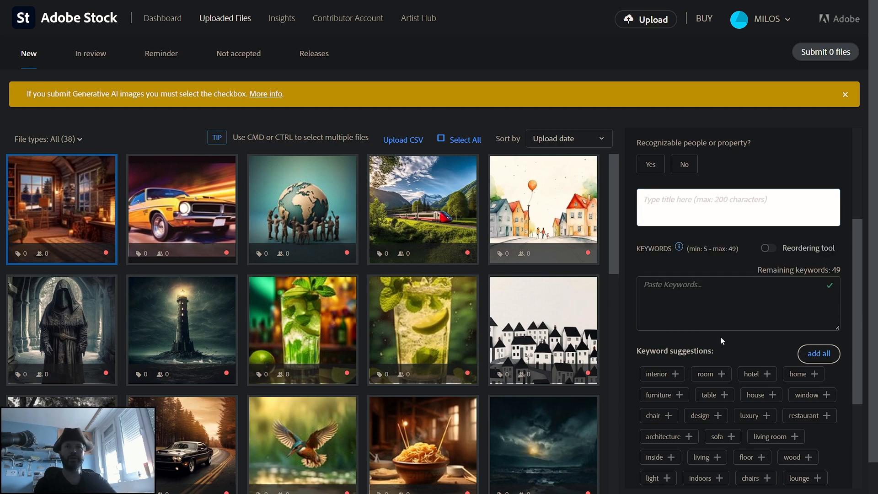
{"action": "scroll", "scroll_direction": "down", "scroll_amount": 3}
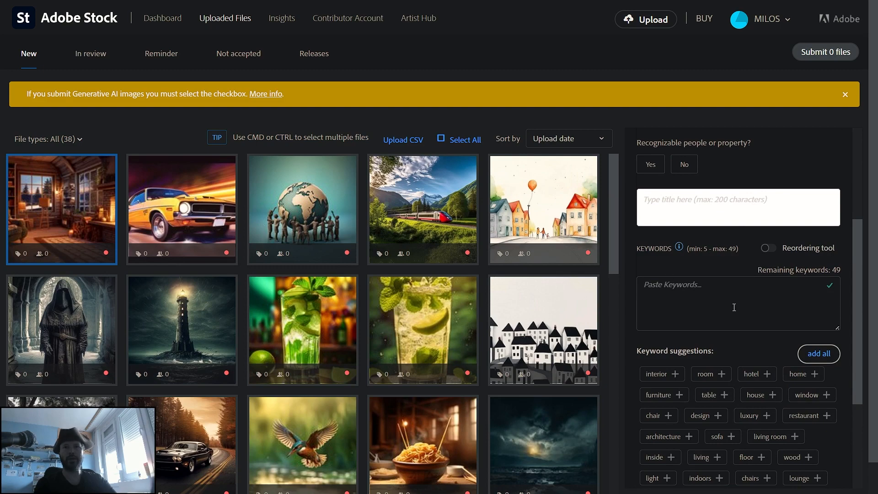
{"action": "scroll", "scroll_direction": "down", "scroll_amount": 3}
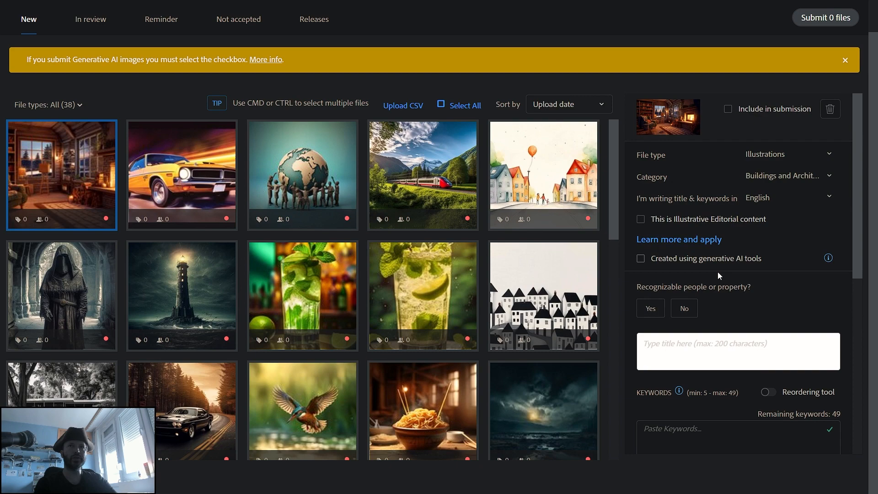
{"action": "mouse_move", "coordinate": [688, 236]}
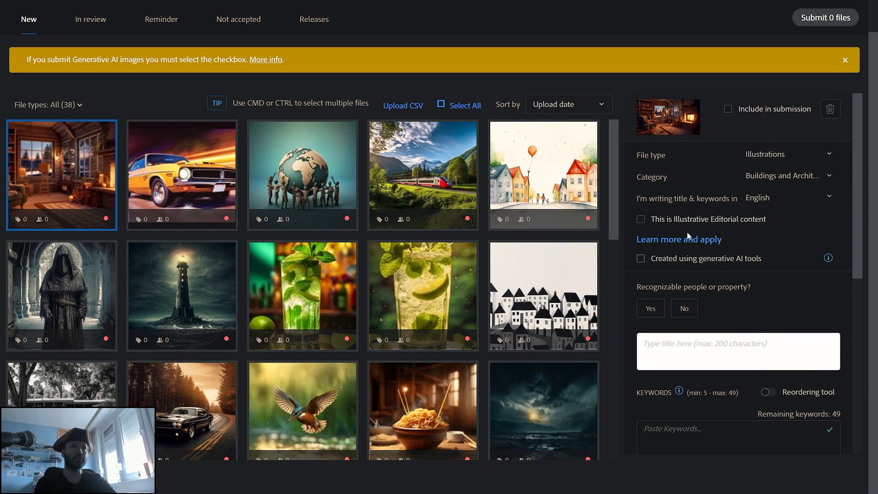
{"action": "scroll", "scroll_direction": "down", "scroll_amount": 3}
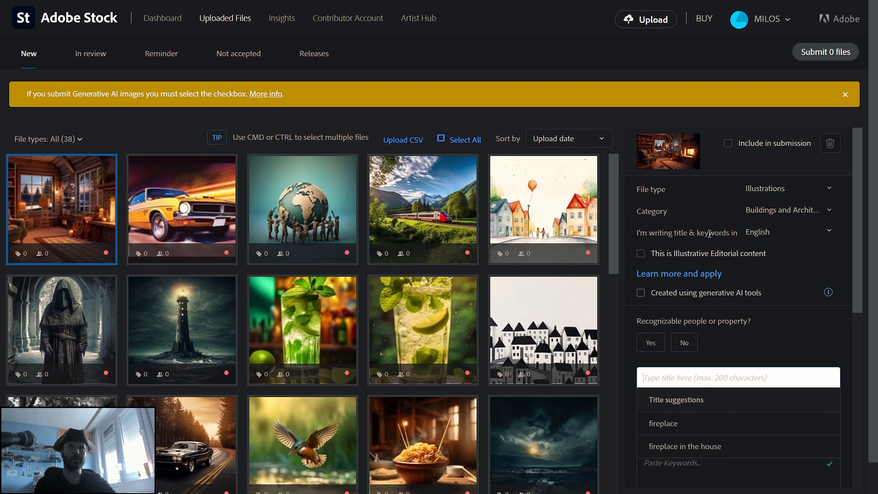
{"action": "mouse_move", "coordinate": [807, 161]}
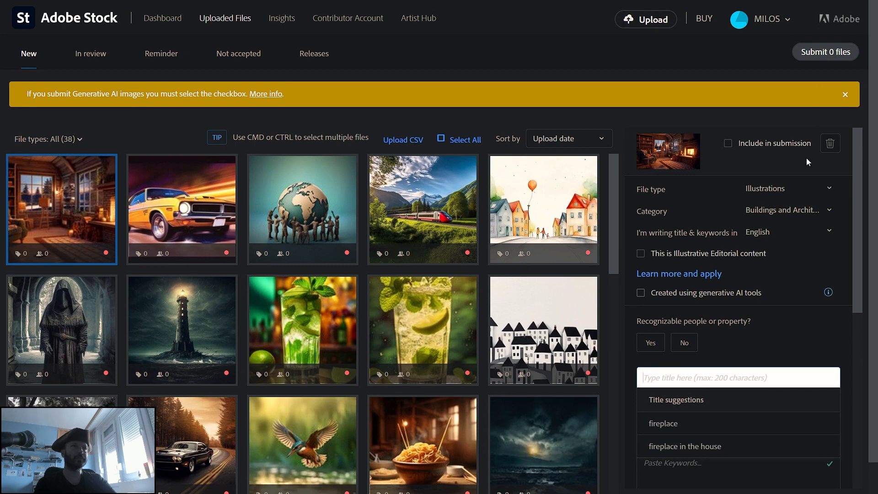
{"action": "type", "text": "dasf"}
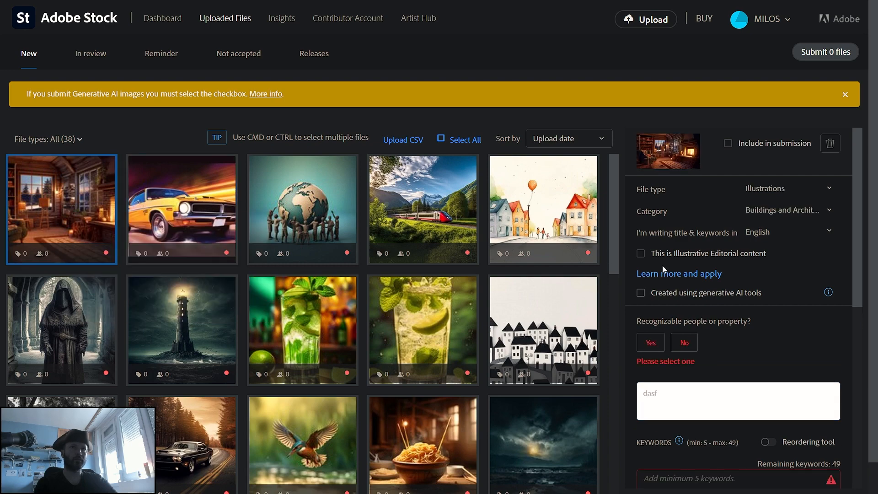
{"action": "scroll", "scroll_direction": "down", "scroll_amount": 3}
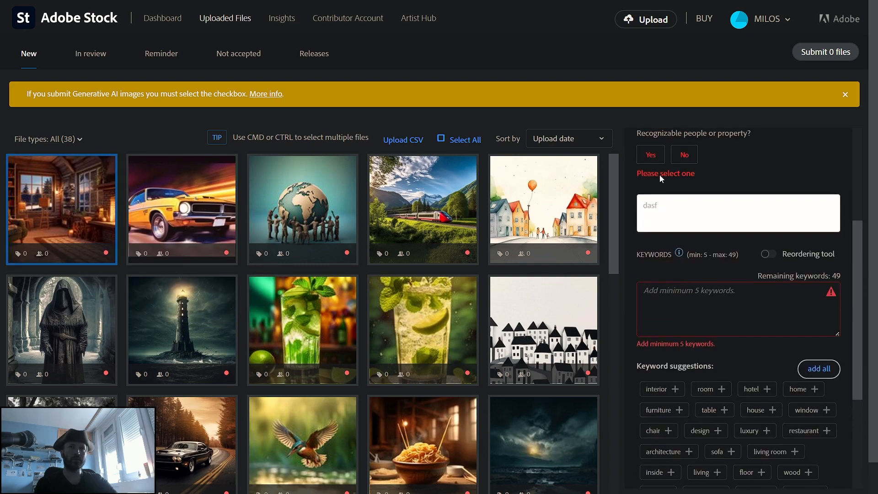
{"action": "scroll", "scroll_direction": "down", "scroll_amount": 3}
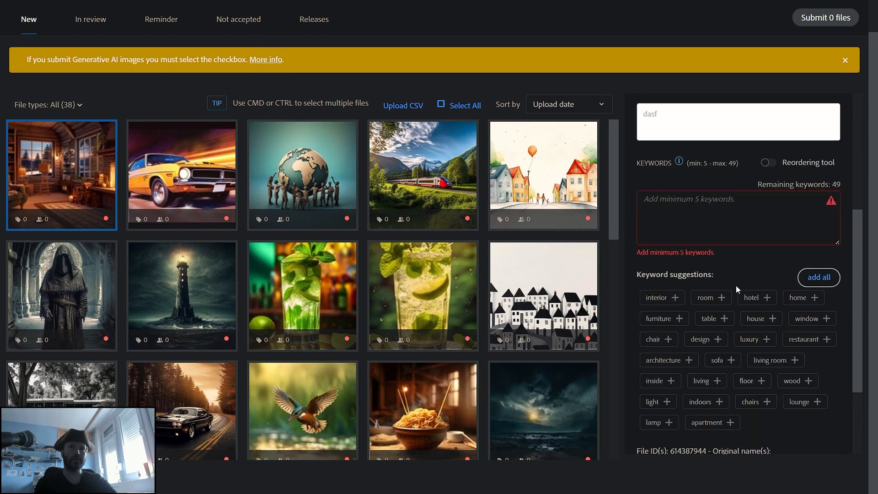
{"action": "scroll", "scroll_direction": "down", "scroll_amount": 3}
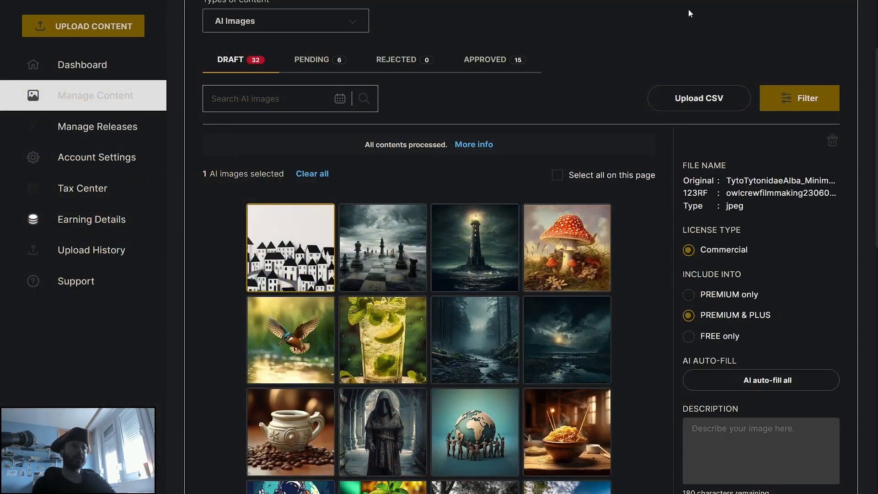
{"action": "mouse_move", "coordinate": [663, 35]}
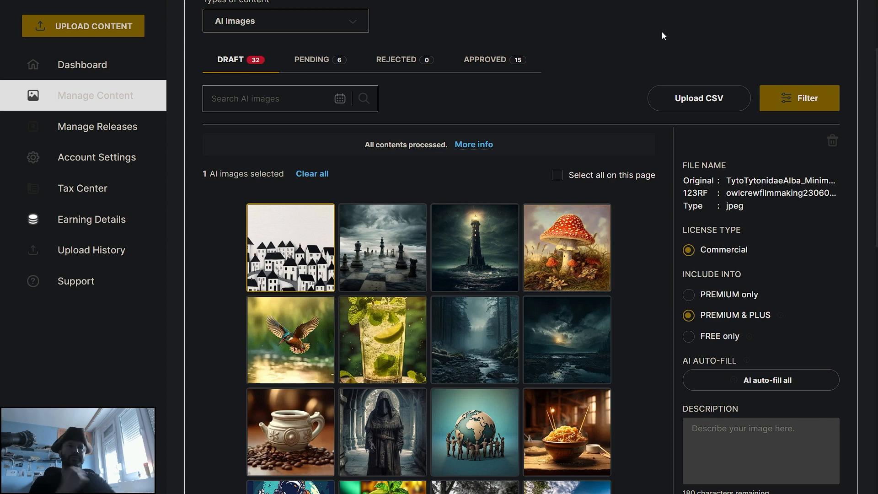
{"action": "mouse_move", "coordinate": [639, 256]}
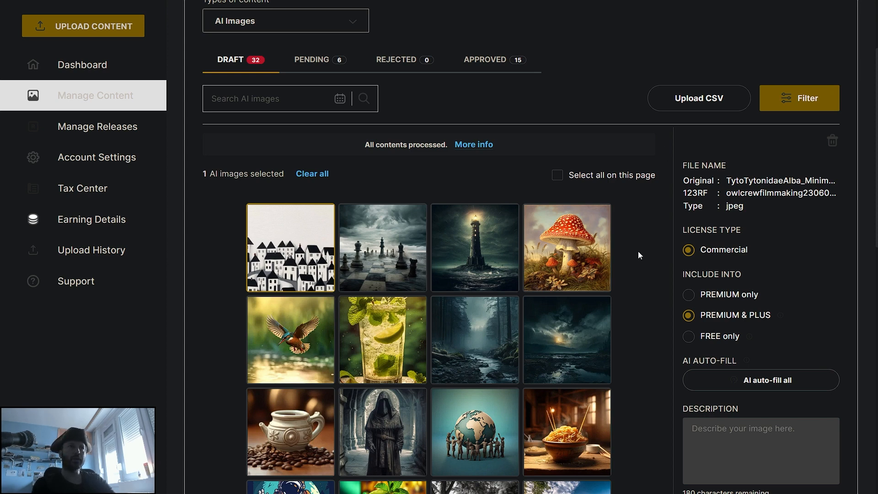
{"action": "mouse_move", "coordinate": [747, 232]}
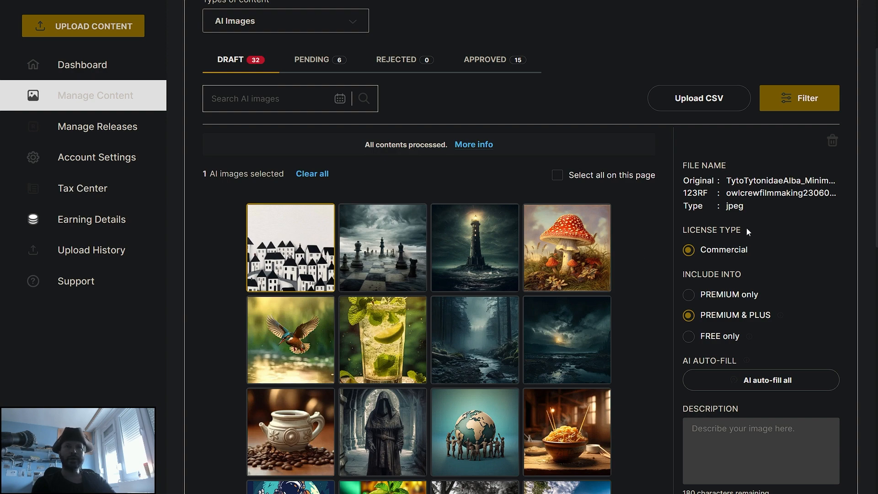
- View the 6 pending AI images in 123RF, then return to the 32 drafts
{"action": "scroll", "scroll_direction": "down", "scroll_amount": 3}
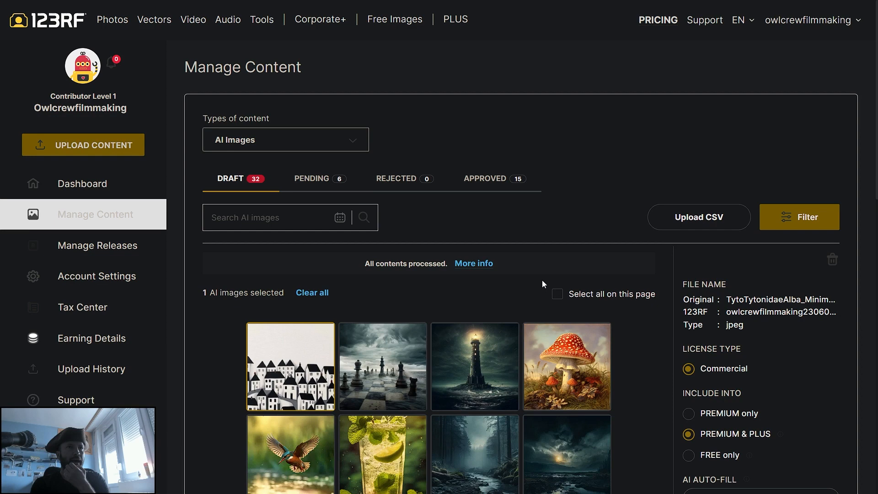
{"action": "left_click", "coordinate": [312, 178]}
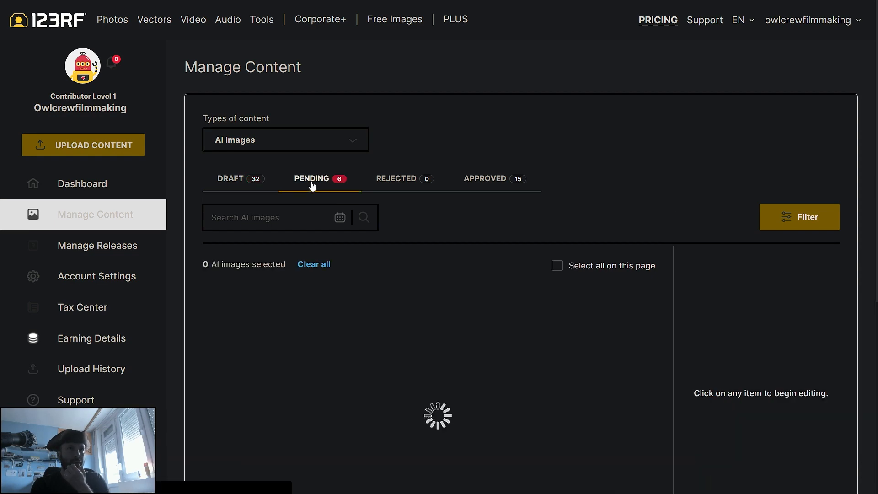
{"action": "left_click", "coordinate": [311, 178]}
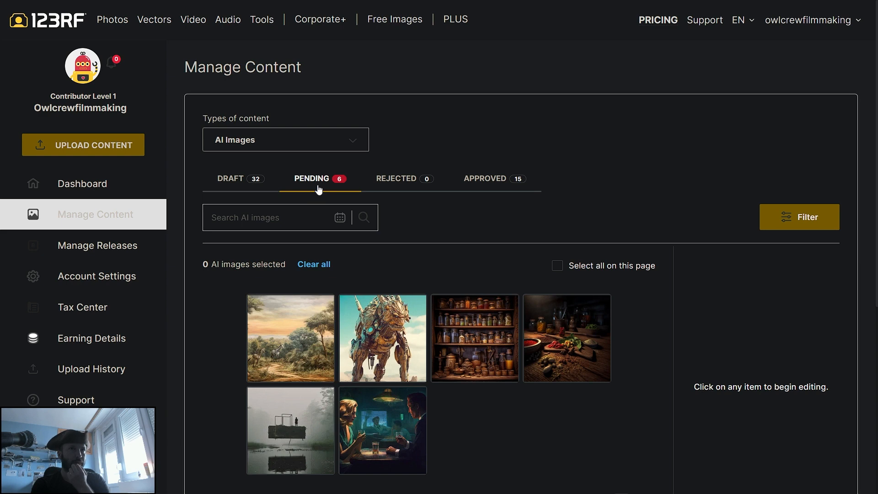
{"action": "mouse_move", "coordinate": [506, 209]}
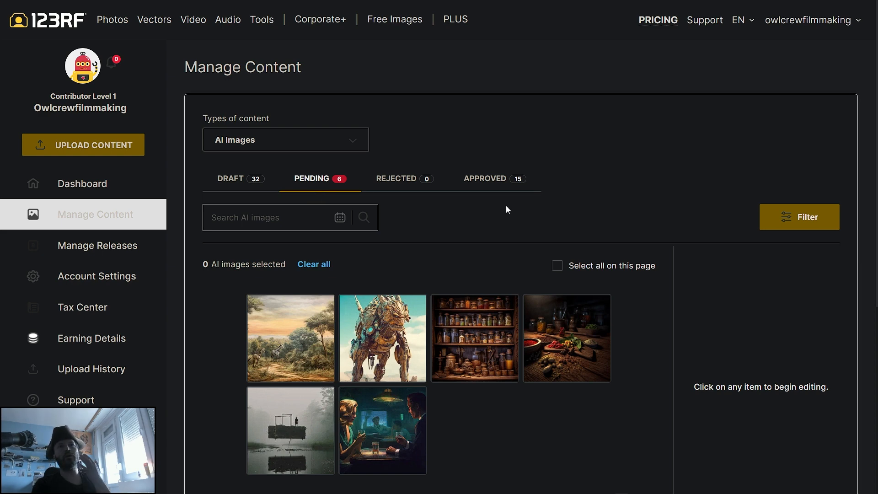
{"action": "left_click", "coordinate": [484, 178]}
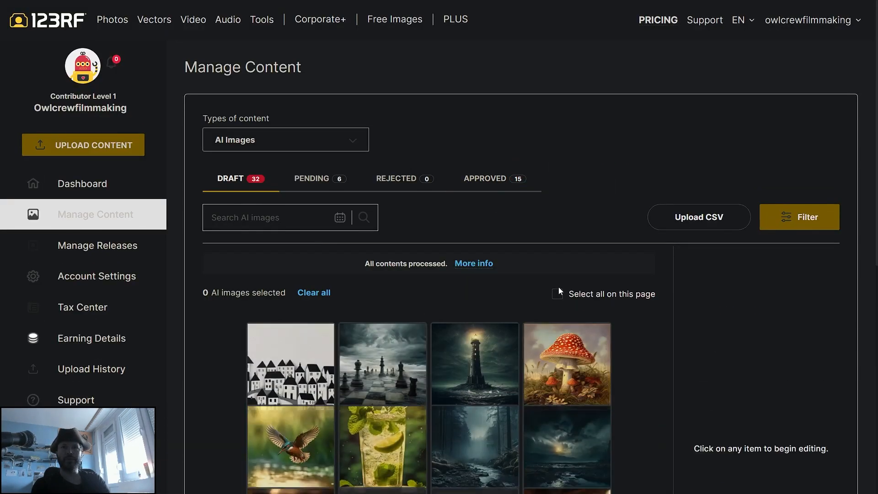
- Select the black-and-white houses draft and scroll its editing panel to the empty description and keywords
{"action": "left_click", "coordinate": [290, 366]}
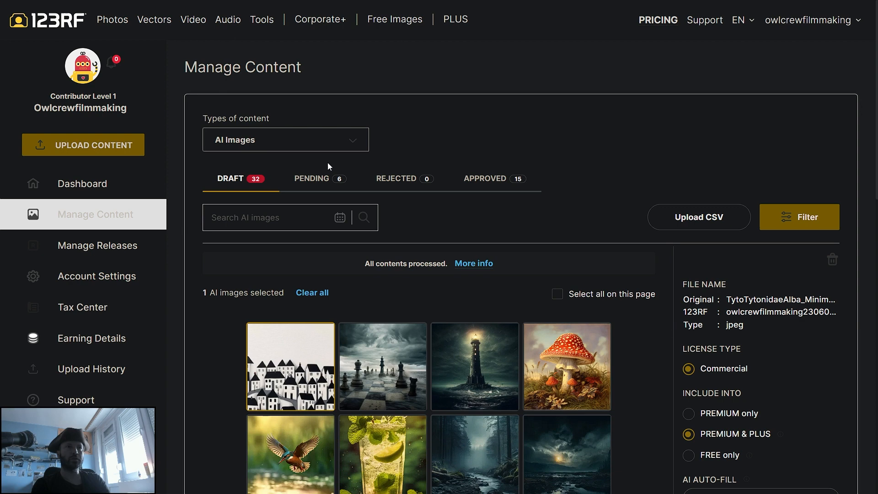
{"action": "mouse_move", "coordinate": [526, 136]}
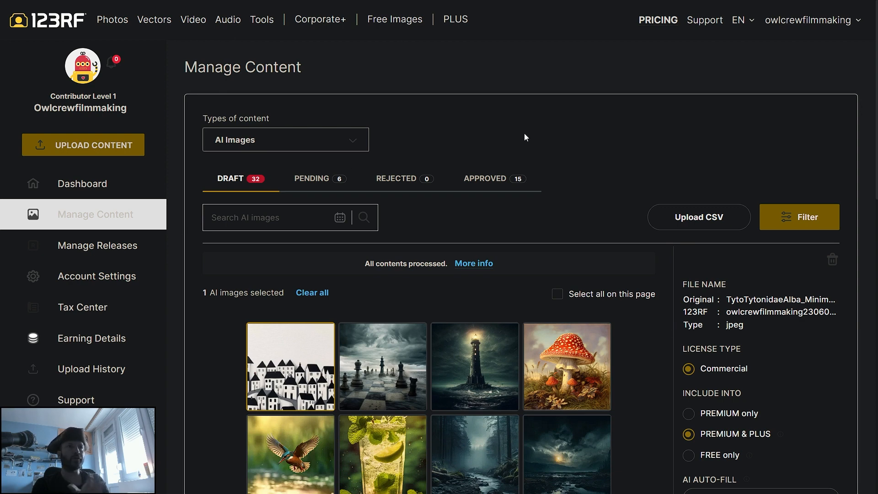
{"action": "mouse_move", "coordinate": [505, 302]}
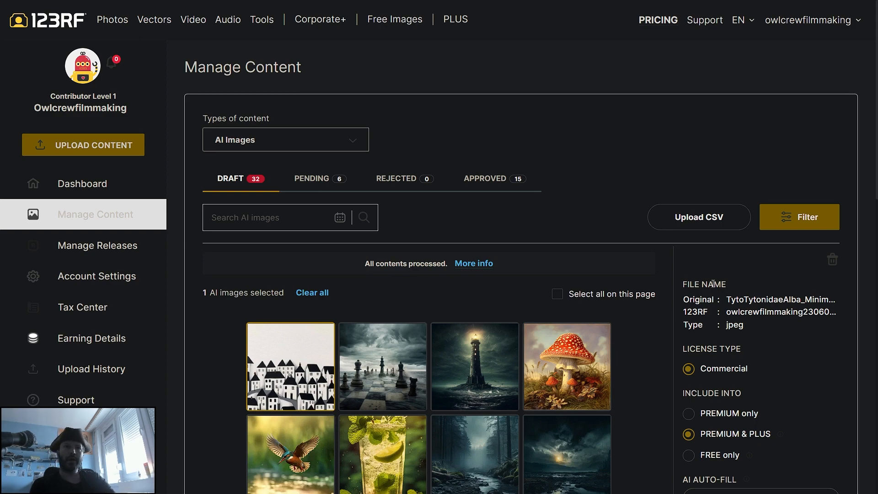
{"action": "scroll", "scroll_direction": "down", "scroll_amount": 3}
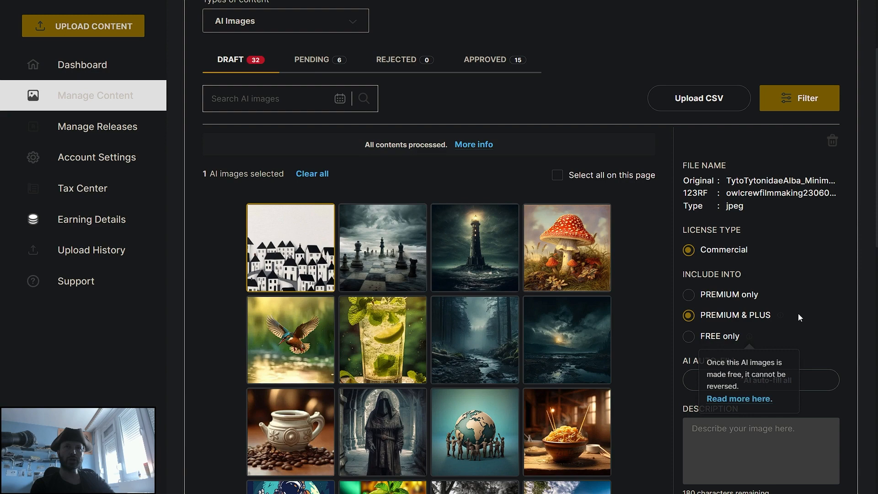
{"action": "scroll", "scroll_direction": "down", "scroll_amount": 3}
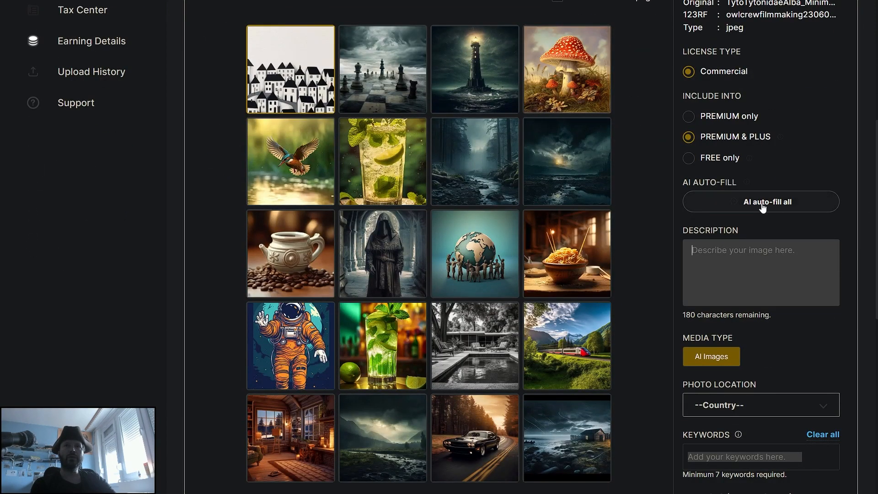
- AI auto-fill the houses image's description and keywords and apply them to the image
{"action": "left_click", "coordinate": [761, 202]}
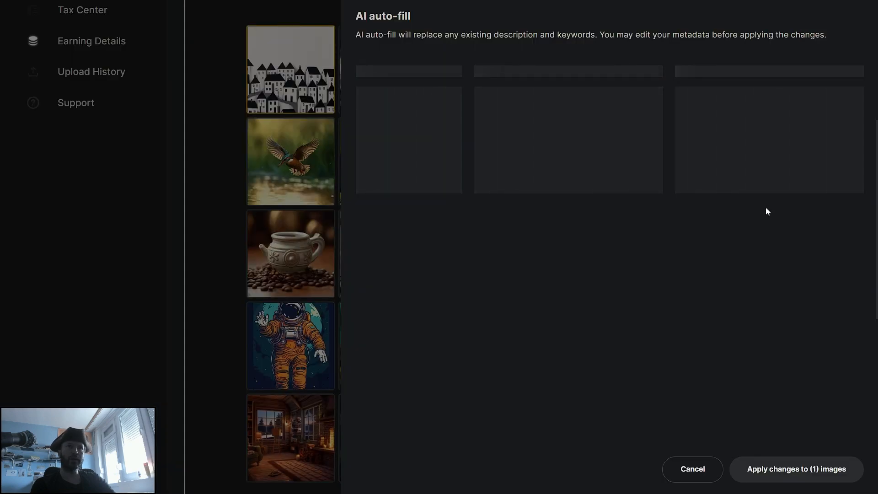
{"action": "mouse_move", "coordinate": [728, 258]}
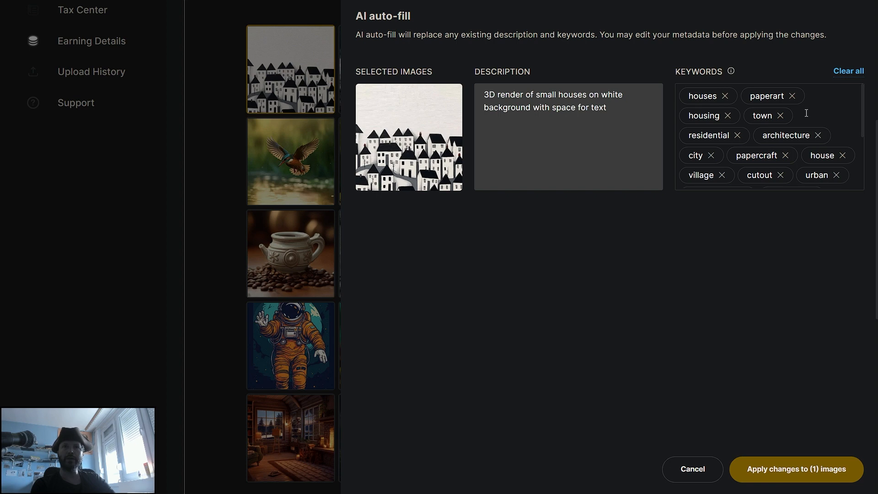
{"action": "mouse_move", "coordinate": [788, 355]}
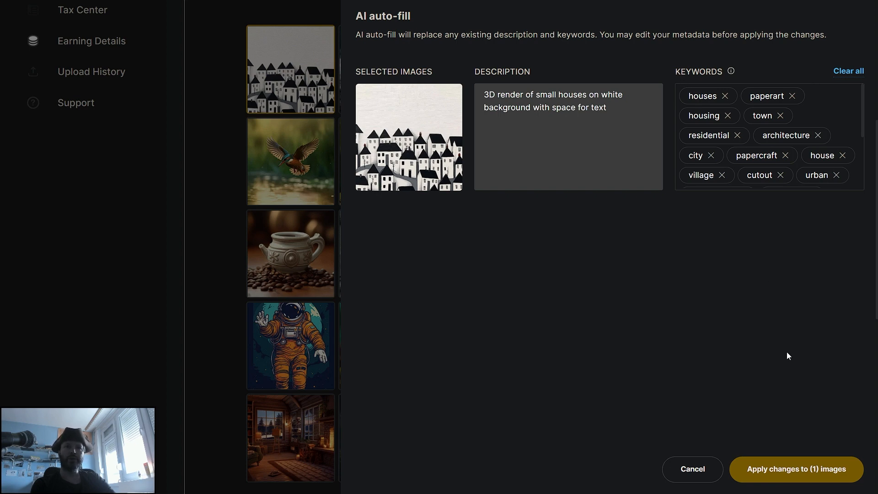
{"action": "left_click", "coordinate": [796, 469]}
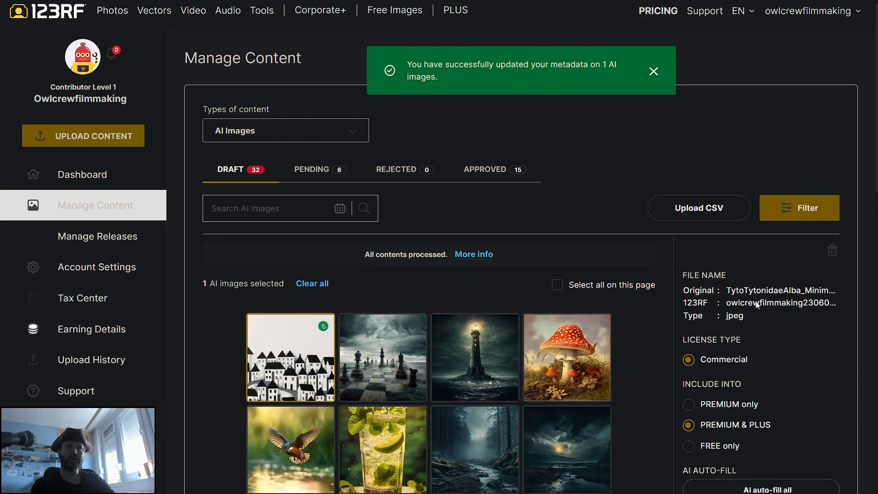
{"action": "scroll", "scroll_direction": "down", "scroll_amount": 3}
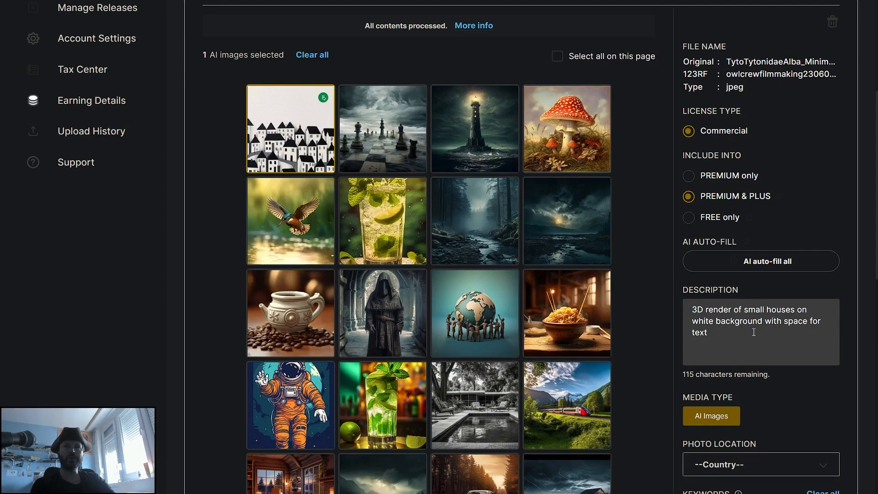
{"action": "scroll", "scroll_direction": "down", "scroll_amount": 3}
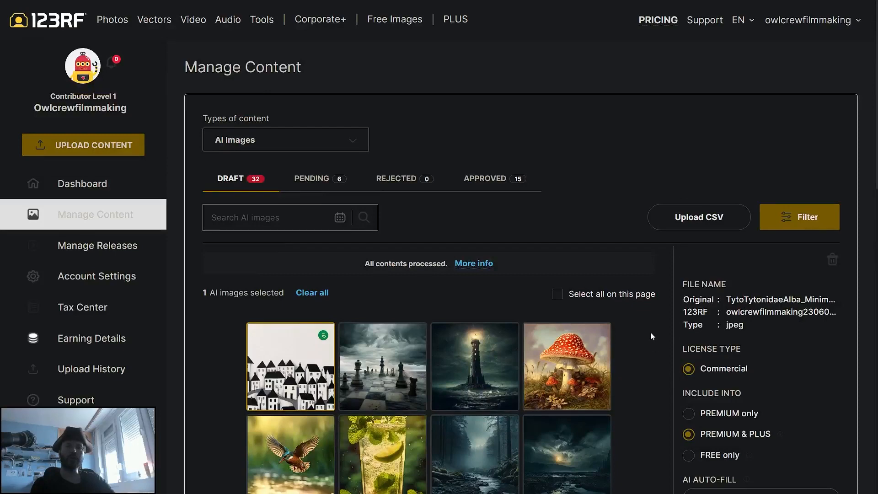
{"action": "mouse_move", "coordinate": [585, 112]}
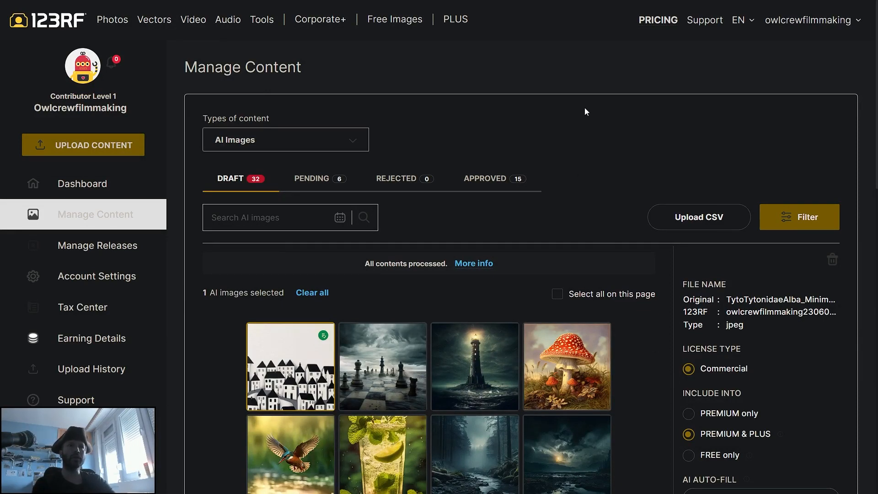
{"action": "mouse_move", "coordinate": [584, 127]}
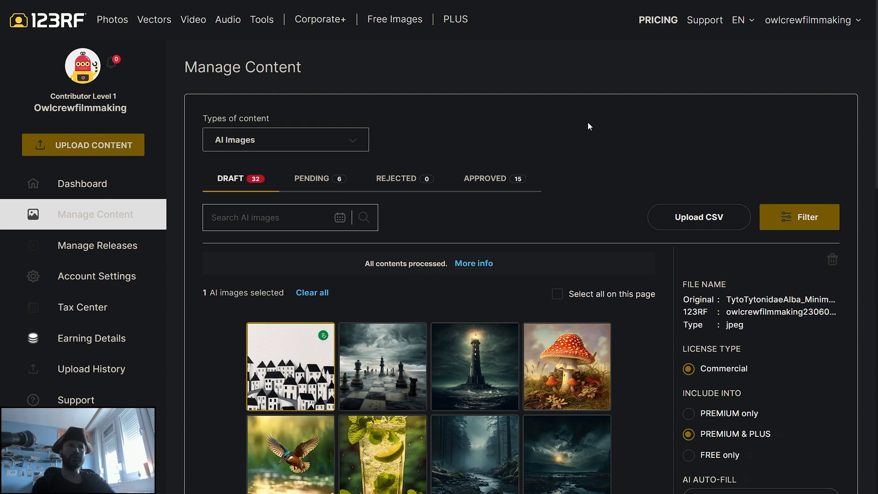
{"action": "mouse_move", "coordinate": [591, 124]}
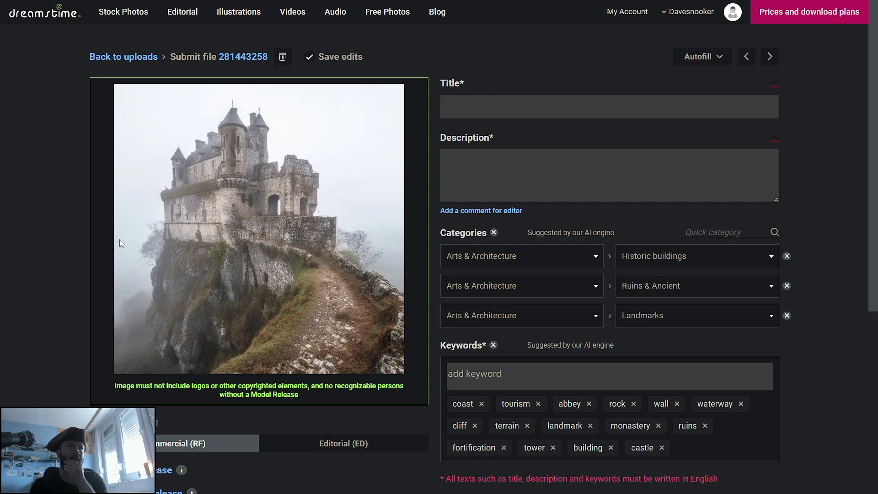
{"action": "mouse_move", "coordinate": [340, 165]}
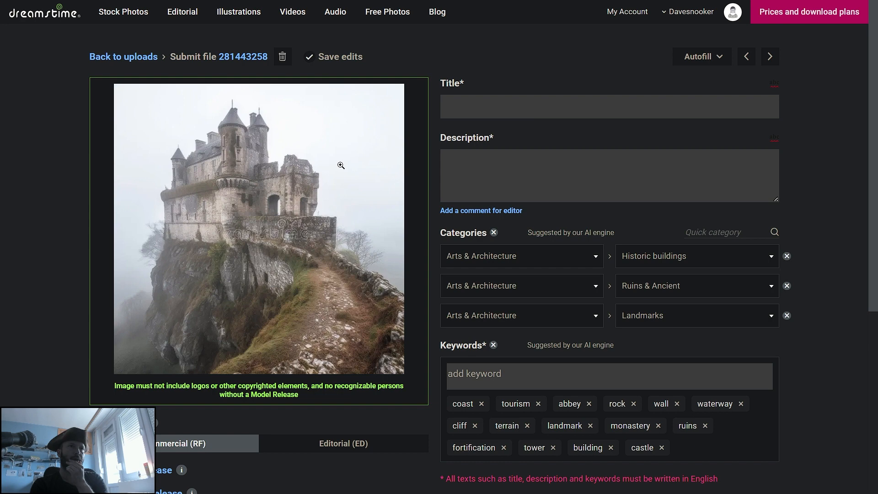
{"action": "mouse_move", "coordinate": [370, 234]}
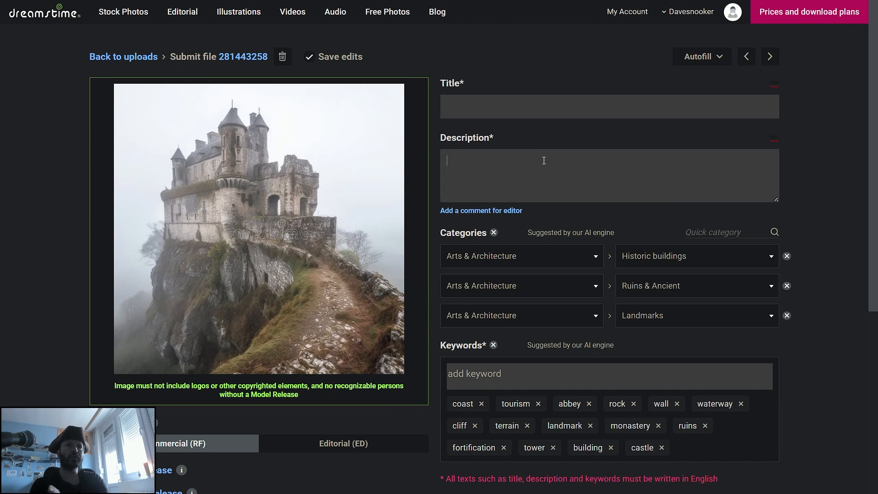
{"action": "mouse_move", "coordinate": [526, 74]}
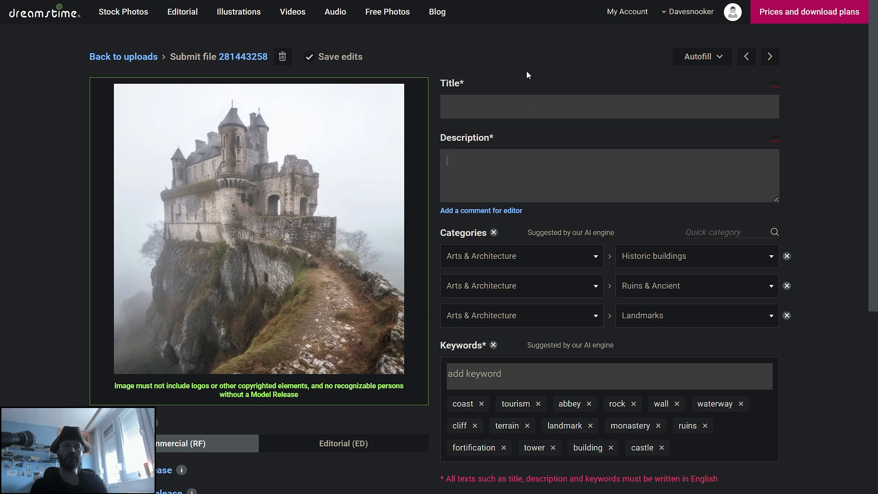
{"action": "mouse_move", "coordinate": [523, 77]}
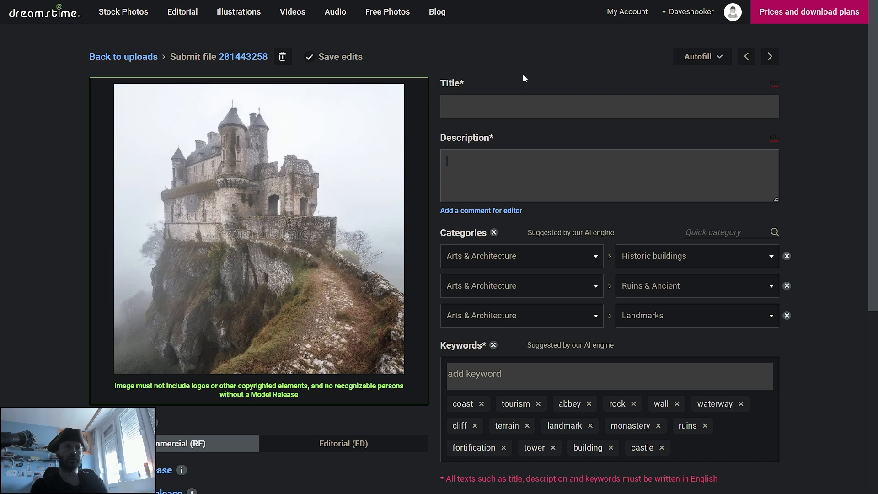
{"action": "mouse_move", "coordinate": [535, 73]}
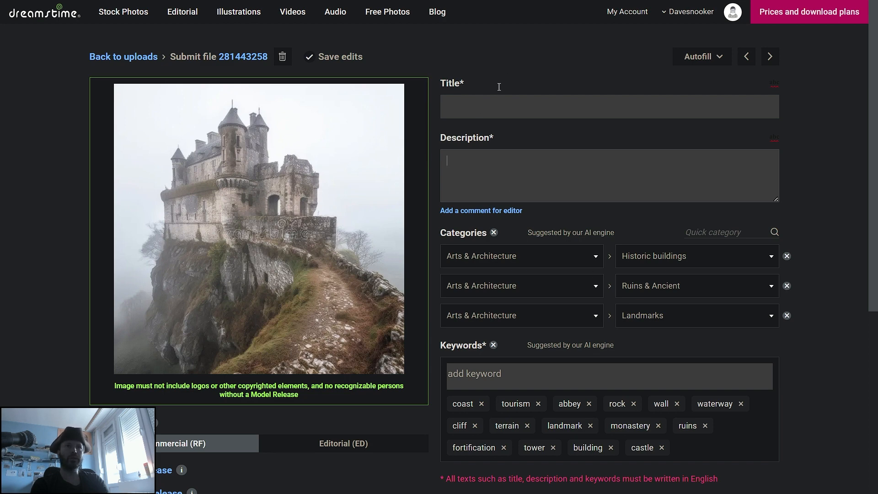
{"action": "mouse_move", "coordinate": [557, 255]}
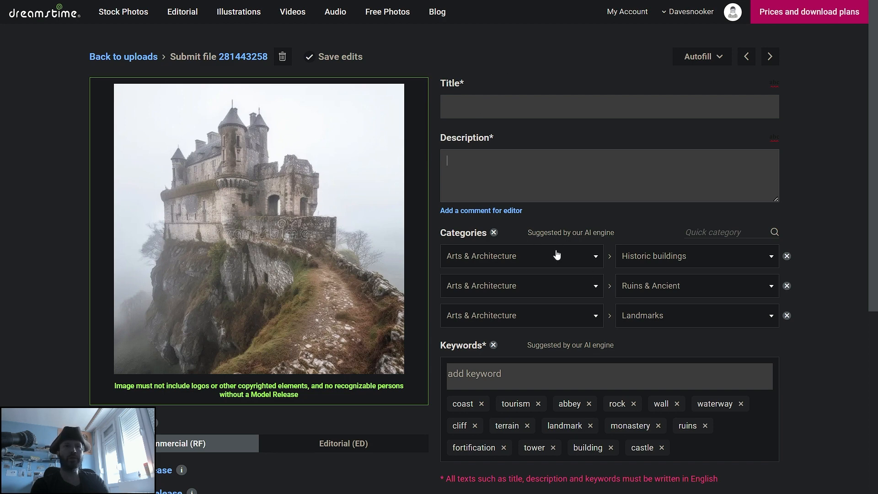
- Set the castle image's first category to Illustrations & Clipart, subcategory AI Generated
{"action": "left_click", "coordinate": [521, 256]}
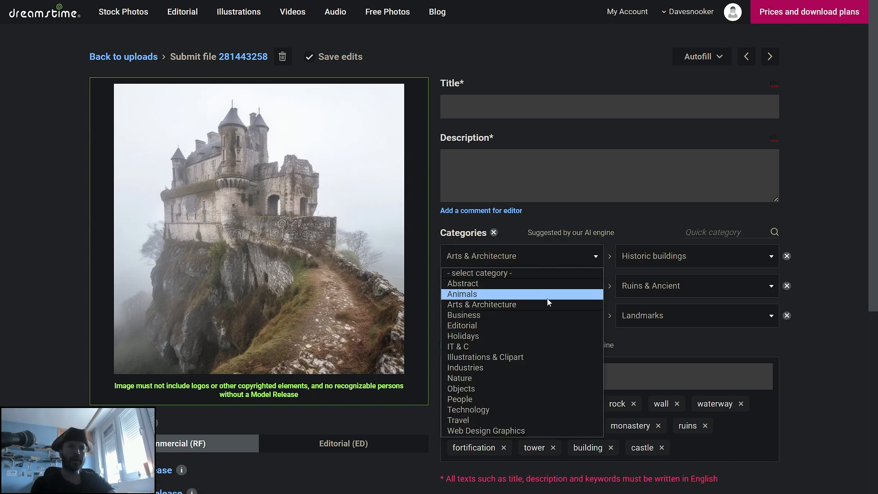
{"action": "mouse_move", "coordinate": [509, 336]}
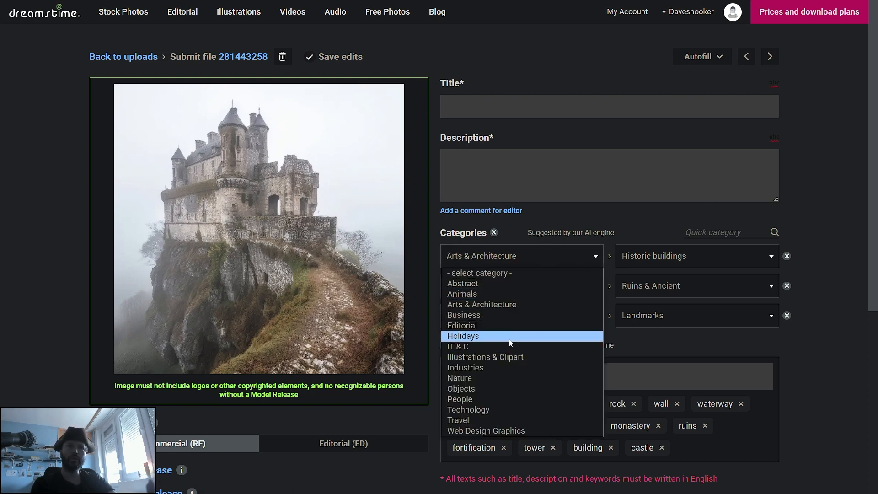
{"action": "mouse_move", "coordinate": [508, 357]}
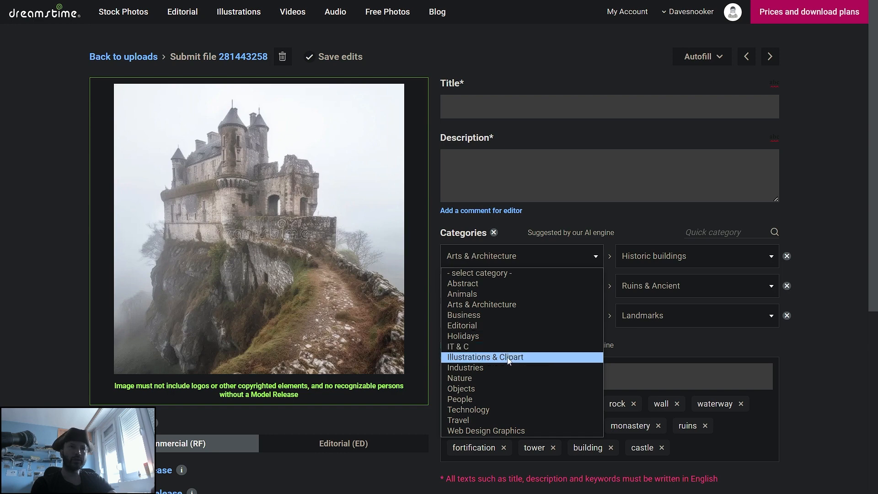
{"action": "left_click", "coordinate": [485, 357]}
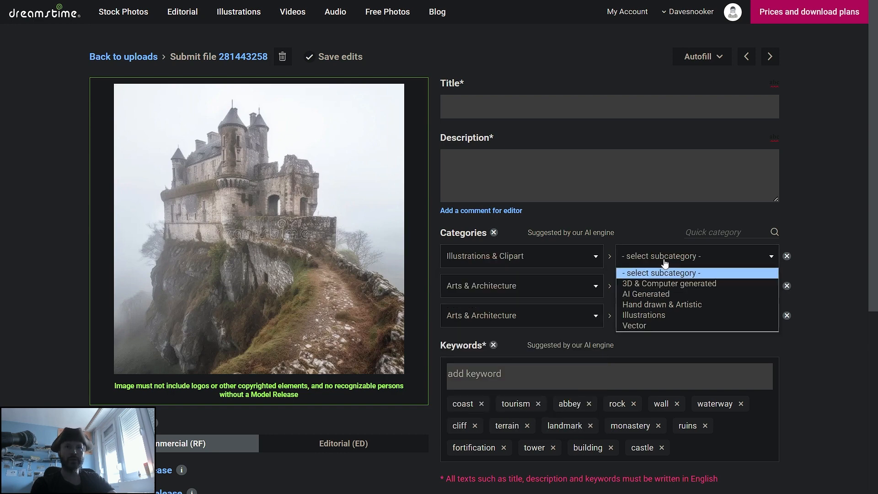
{"action": "left_click", "coordinate": [645, 294]}
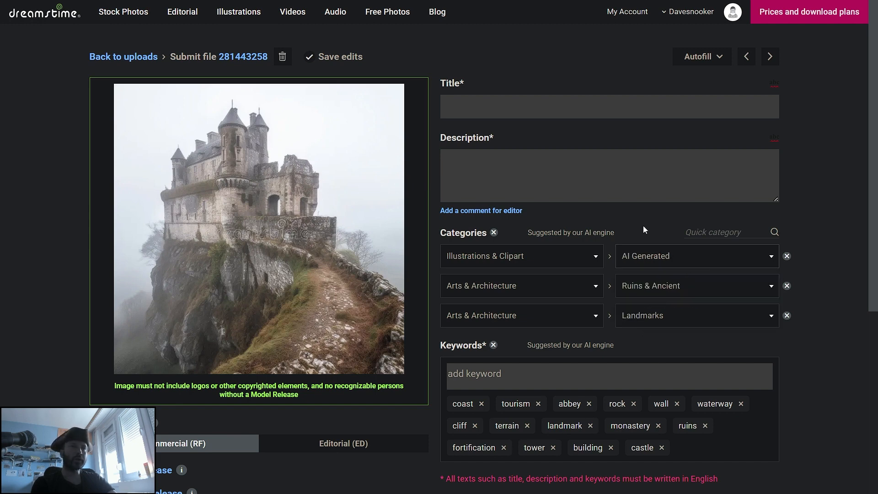
{"action": "mouse_move", "coordinate": [639, 229]}
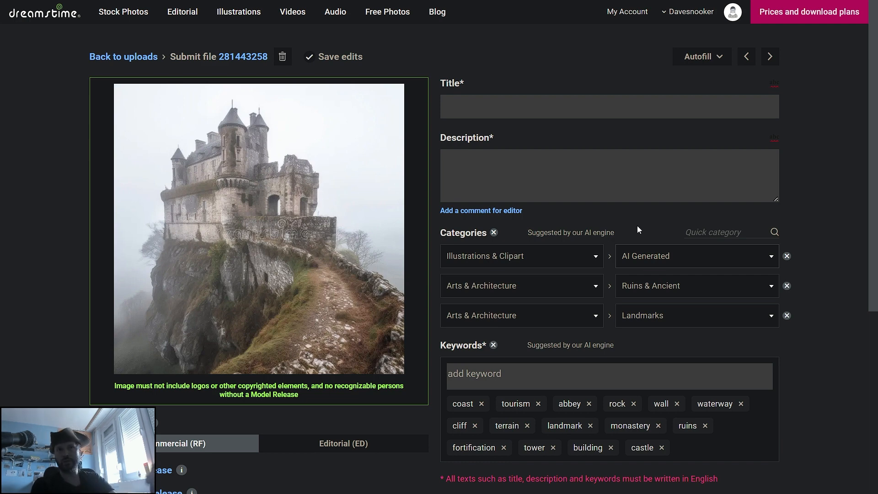
{"action": "mouse_move", "coordinate": [647, 230]}
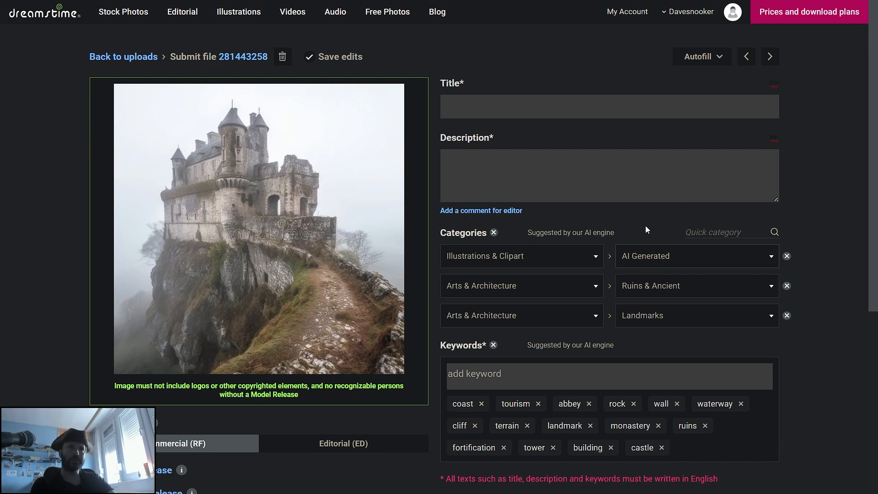
{"action": "scroll", "scroll_direction": "down", "scroll_amount": 3}
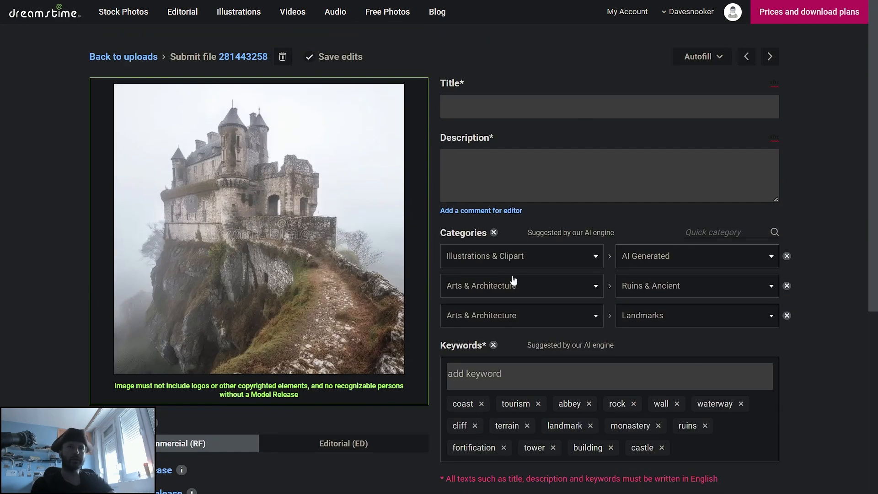
{"action": "scroll", "scroll_direction": "down", "scroll_amount": 3}
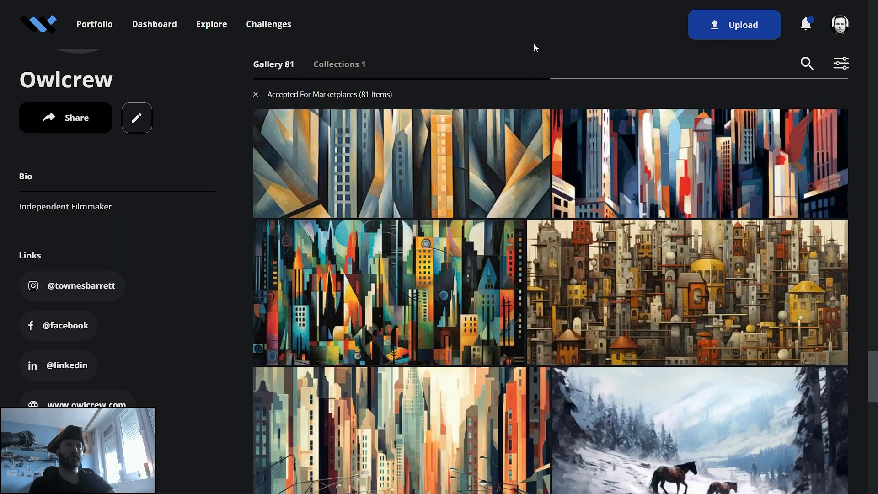
{"action": "mouse_move", "coordinate": [537, 42]}
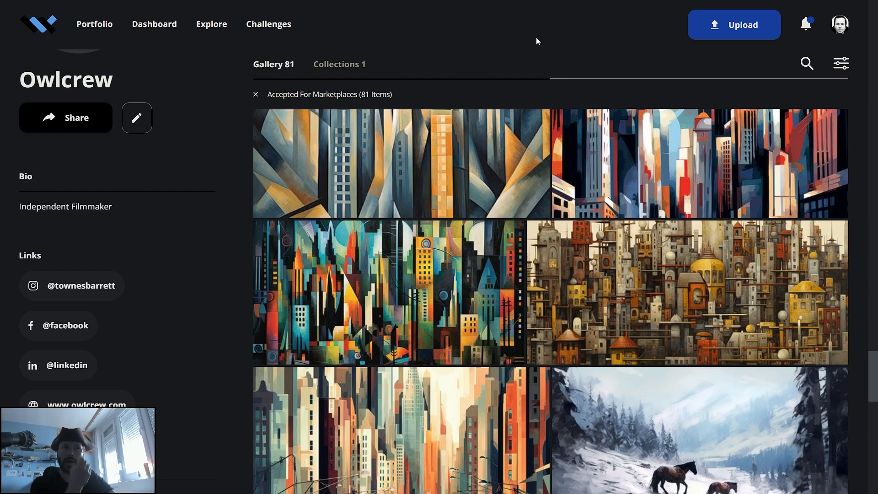
{"action": "mouse_move", "coordinate": [557, 48]}
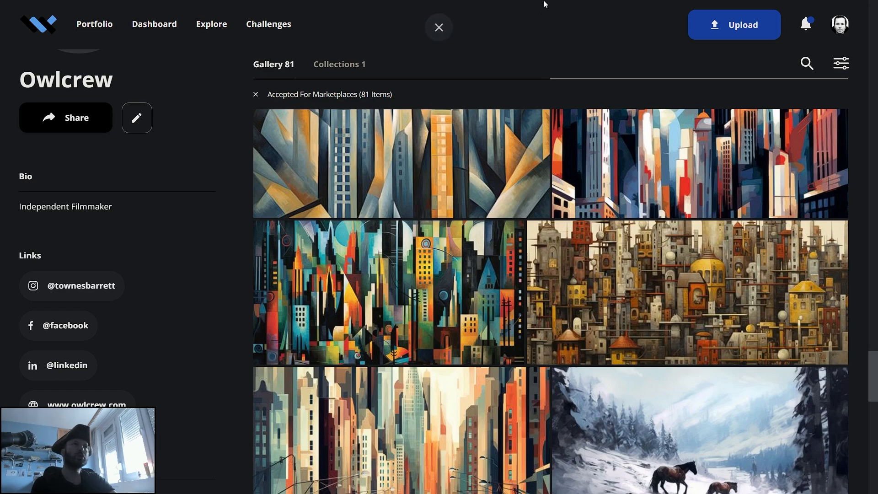
{"action": "mouse_move", "coordinate": [561, 198]}
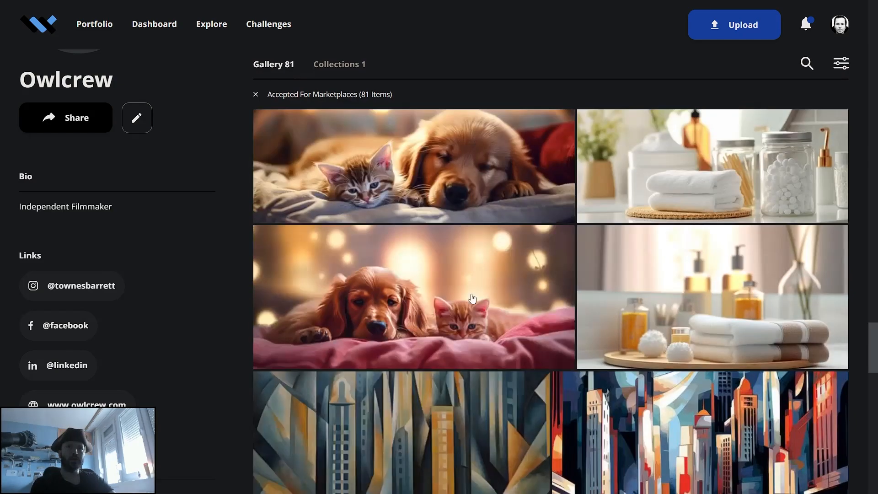
- Scroll through Wirestock's 81-item accepted gallery, showing $5 earnings and 20 downloads
{"action": "scroll", "scroll_direction": "down", "scroll_amount": 3}
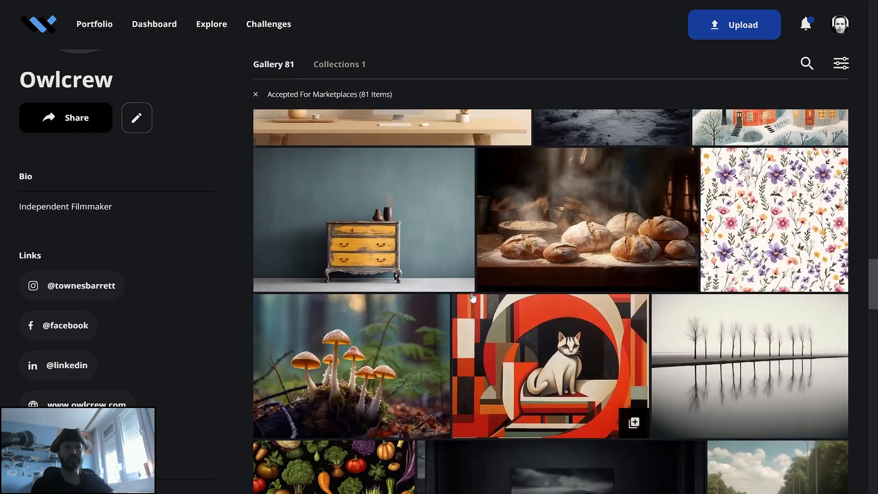
{"action": "scroll", "scroll_direction": "down", "scroll_amount": 3}
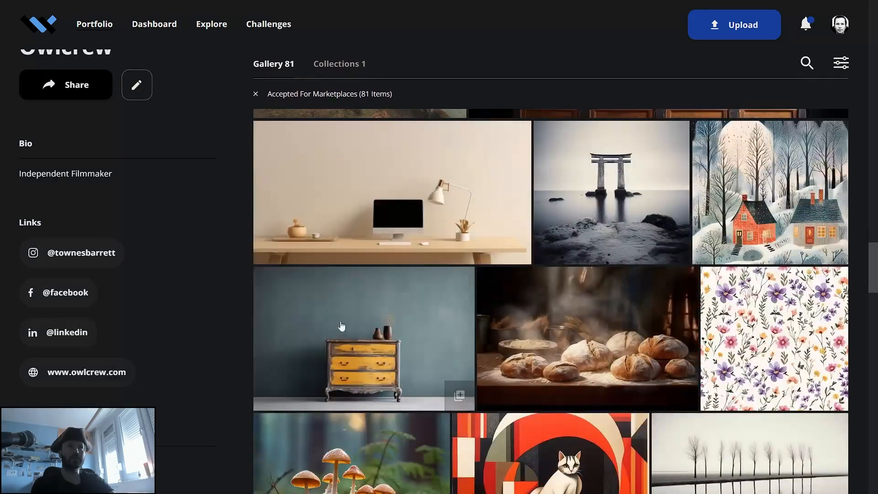
{"action": "scroll", "scroll_direction": "down", "scroll_amount": 3}
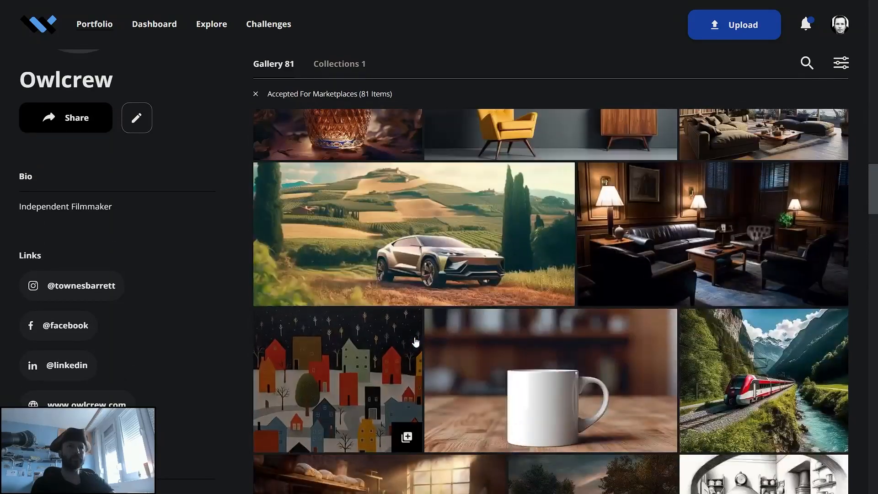
{"action": "scroll", "scroll_direction": "down", "scroll_amount": 3}
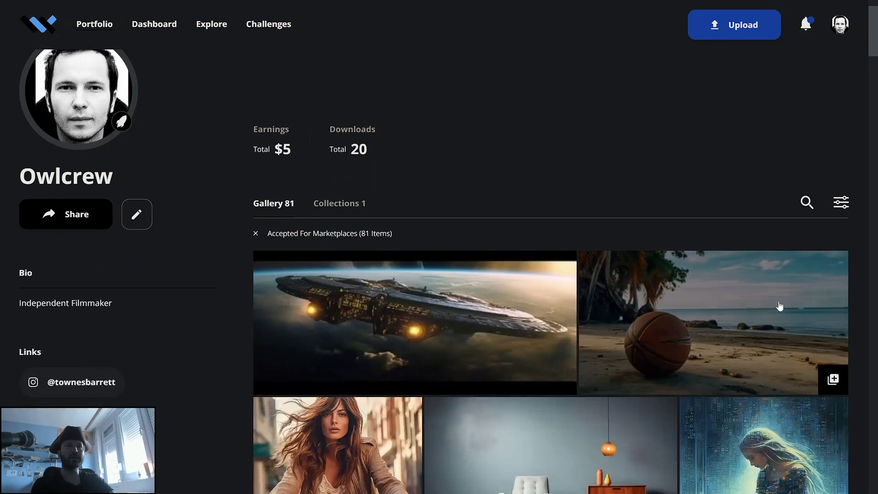
- Show the media status filter, then open the spaceship image's details page
{"action": "left_click", "coordinate": [840, 202]}
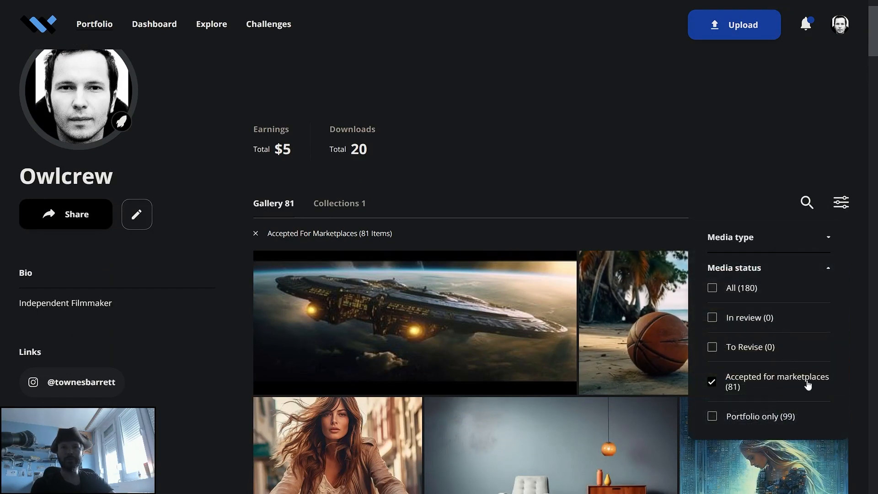
{"action": "mouse_move", "coordinate": [752, 413]}
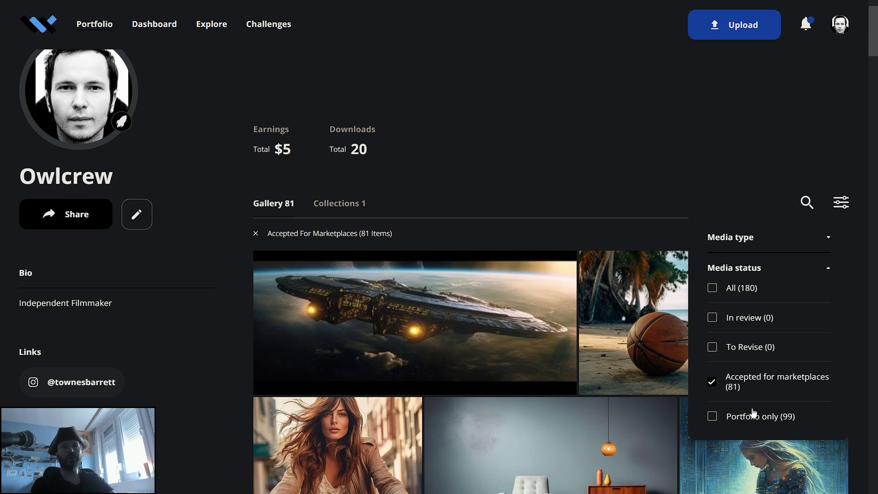
{"action": "mouse_move", "coordinate": [766, 398]}
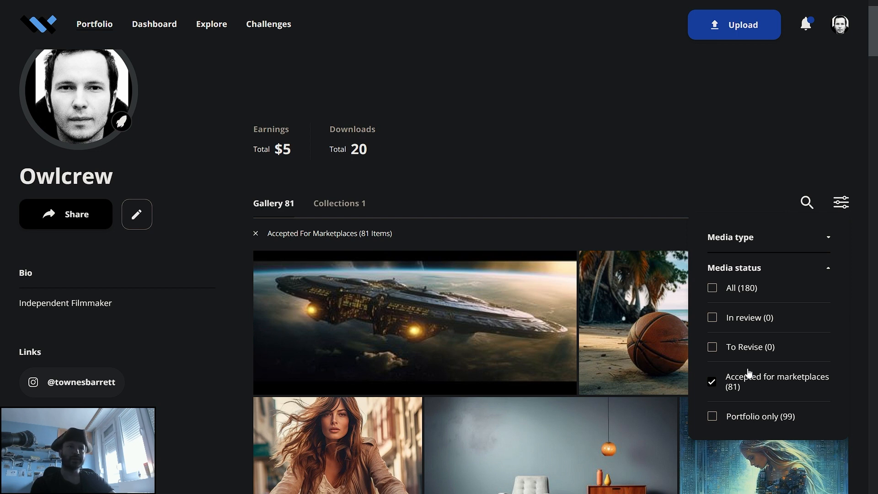
{"action": "left_click", "coordinate": [414, 323]}
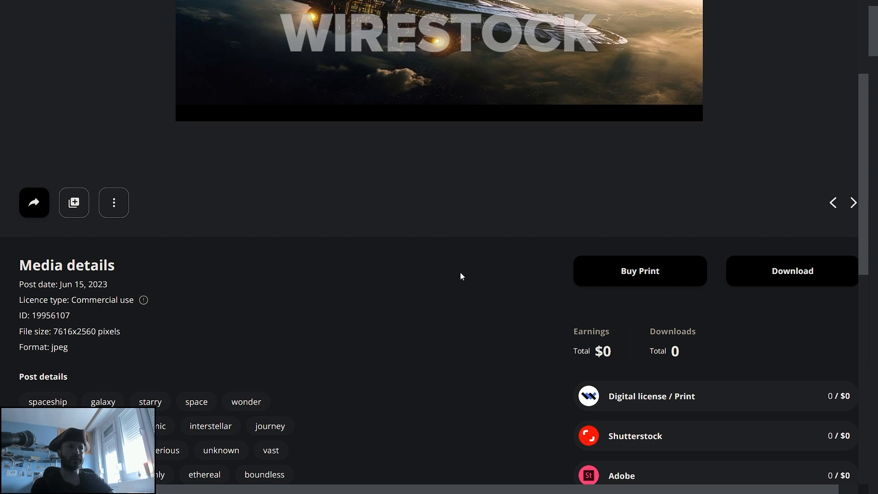
- Expand the spaceship image's earnings list to show every channel, all at $0
{"action": "scroll", "scroll_direction": "down", "scroll_amount": 3}
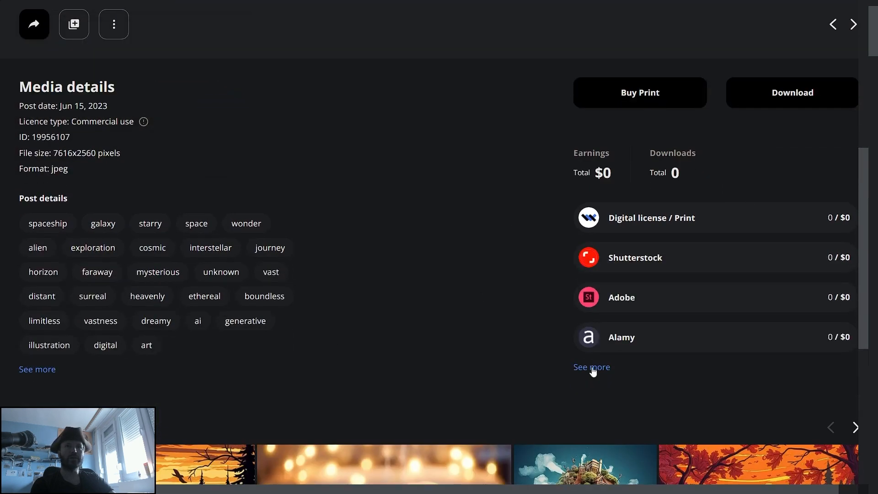
{"action": "left_click", "coordinate": [591, 367]}
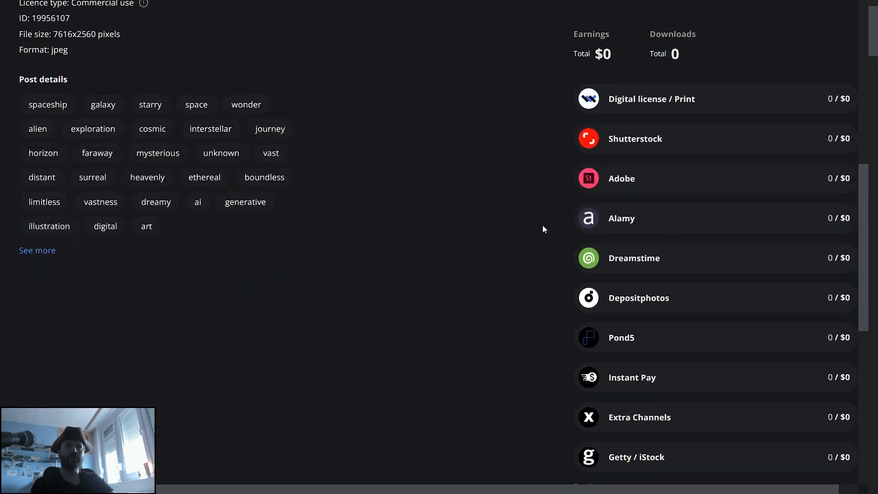
{"action": "mouse_move", "coordinate": [542, 327]}
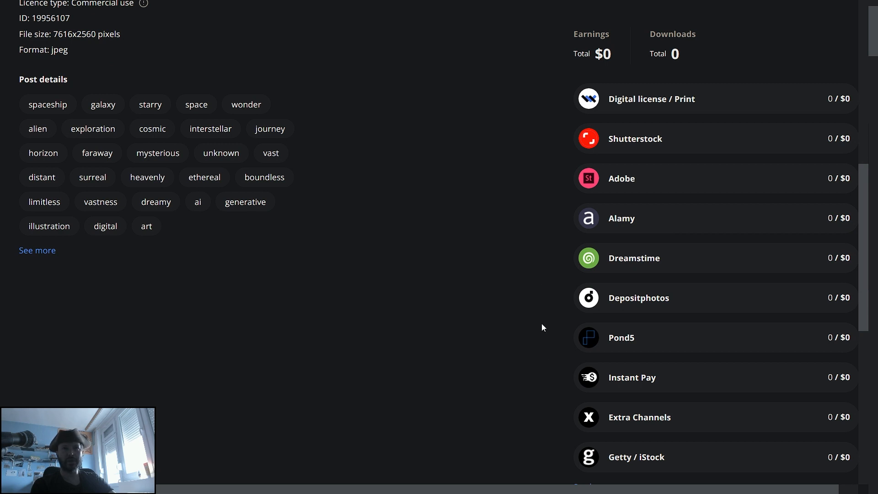
{"action": "mouse_move", "coordinate": [557, 304]}
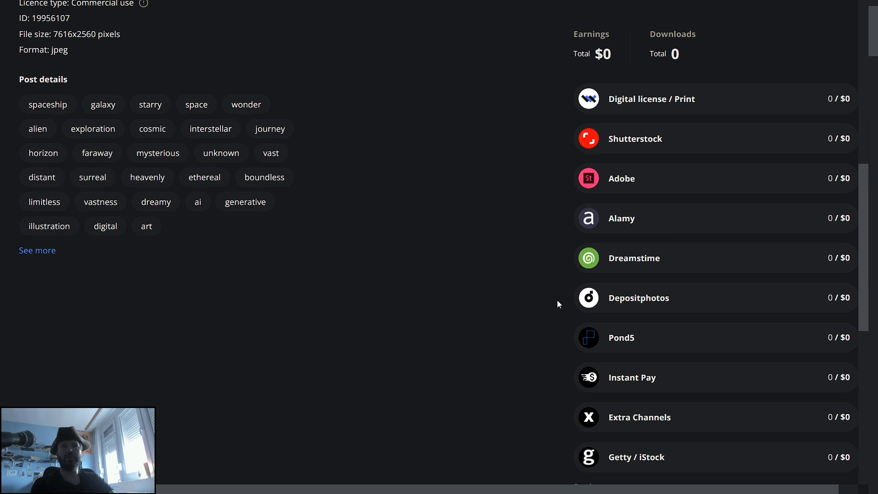
{"action": "mouse_move", "coordinate": [554, 292]}
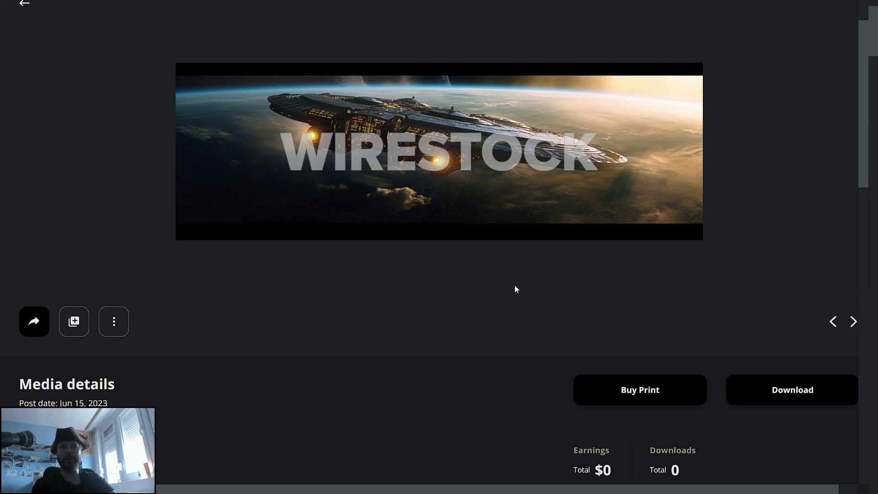
{"action": "mouse_move", "coordinate": [513, 293]}
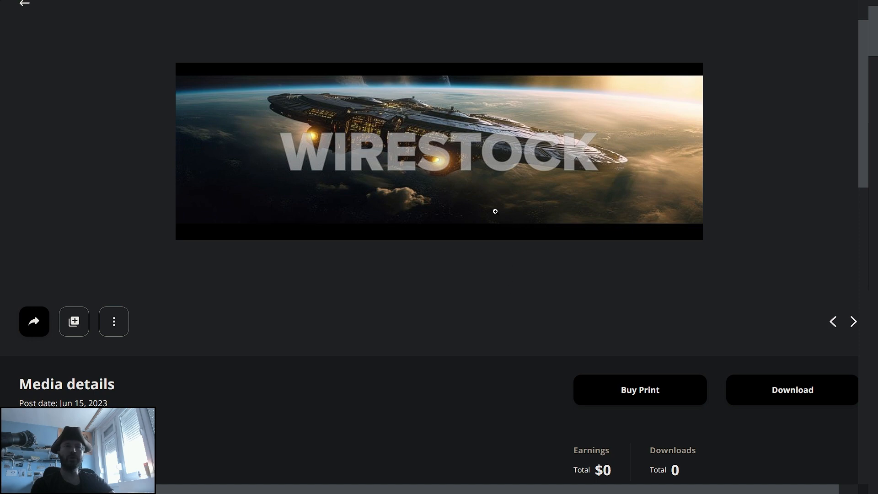
{"action": "mouse_move", "coordinate": [436, 284]}
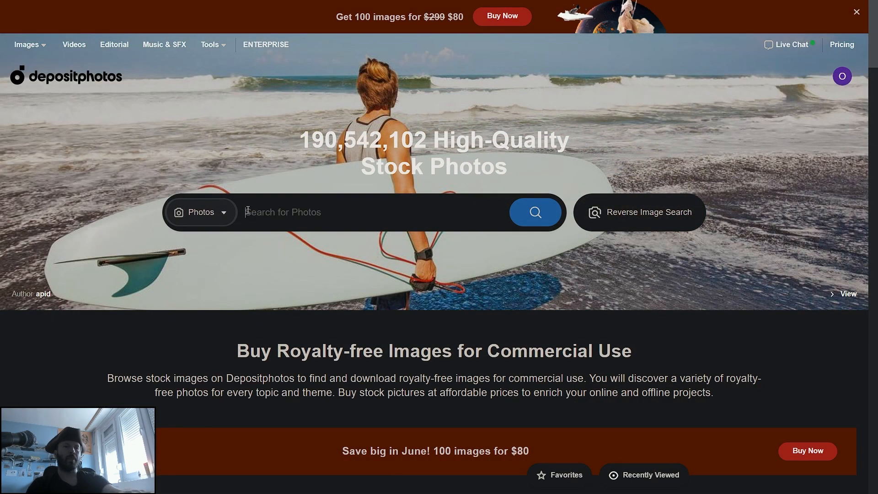
{"action": "mouse_move", "coordinate": [244, 139]}
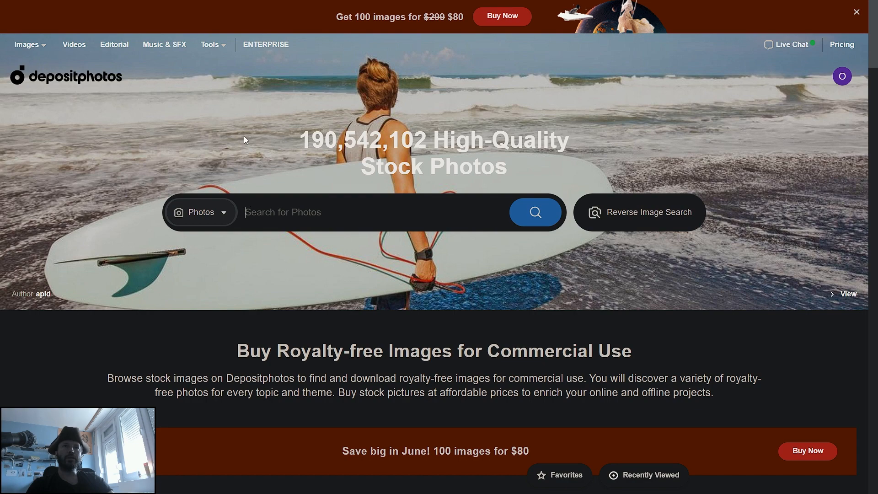
{"action": "scroll", "scroll_direction": "down", "scroll_amount": 3}
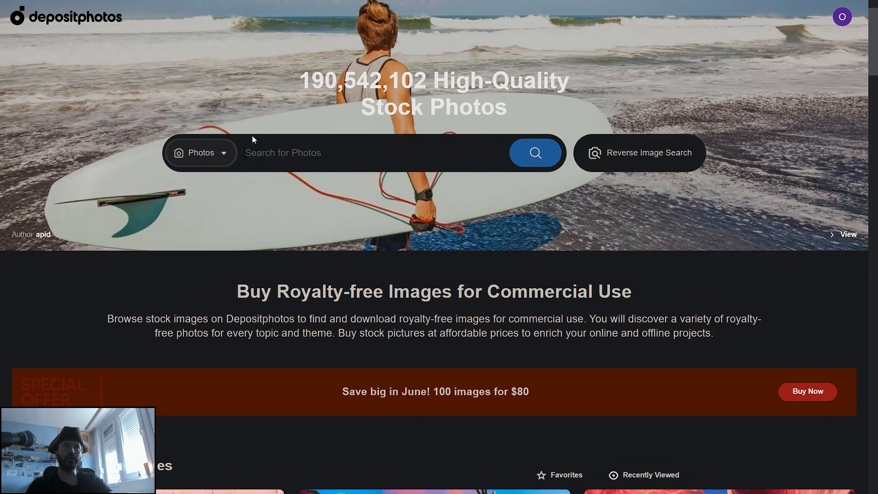
{"action": "mouse_move", "coordinate": [250, 99]}
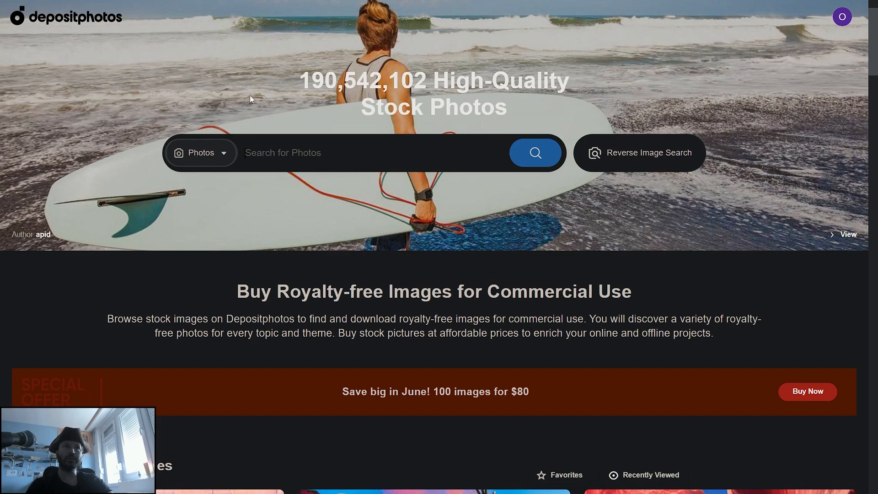
{"action": "scroll", "scroll_direction": "down", "scroll_amount": 3}
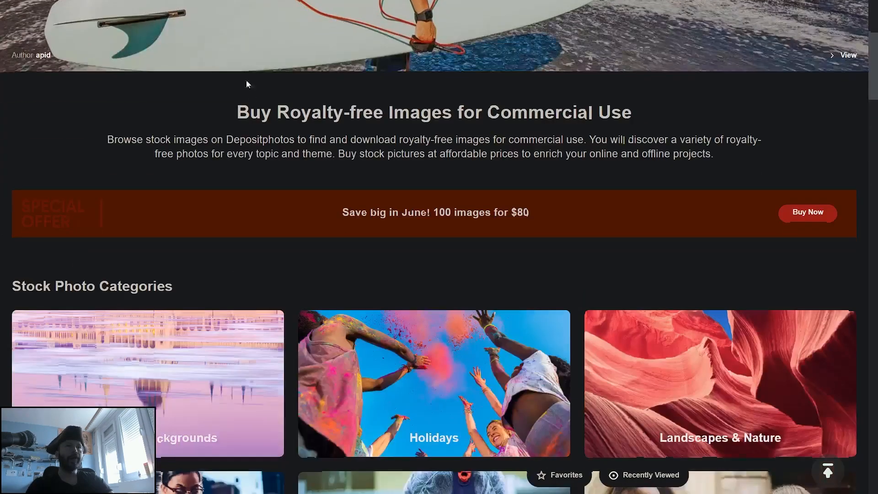
{"action": "scroll", "scroll_direction": "down", "scroll_amount": 3}
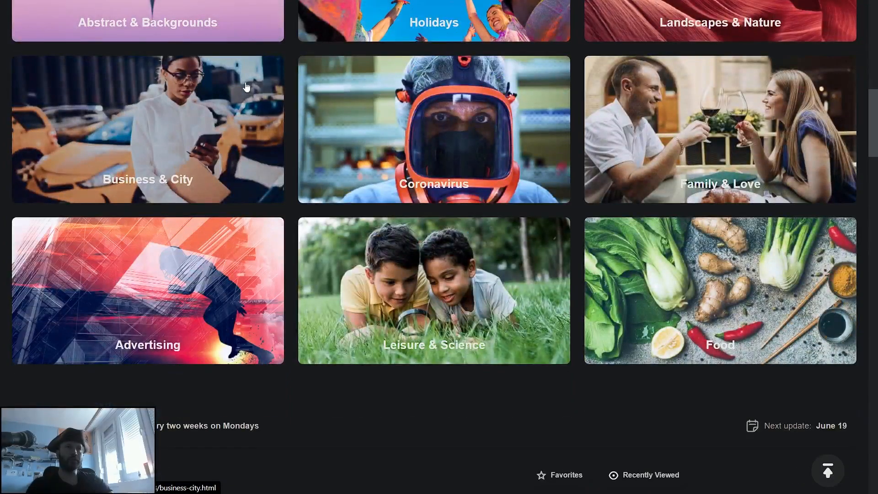
{"action": "mouse_move", "coordinate": [414, 212]}
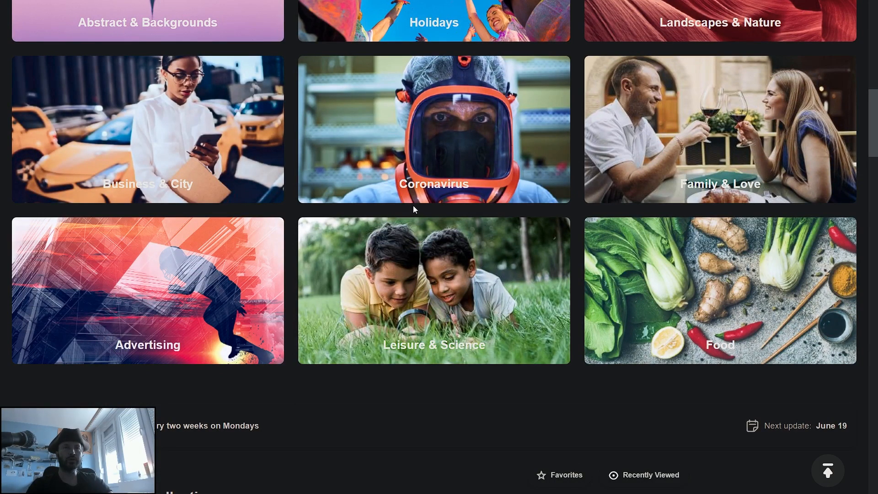
{"action": "mouse_move", "coordinate": [412, 208]}
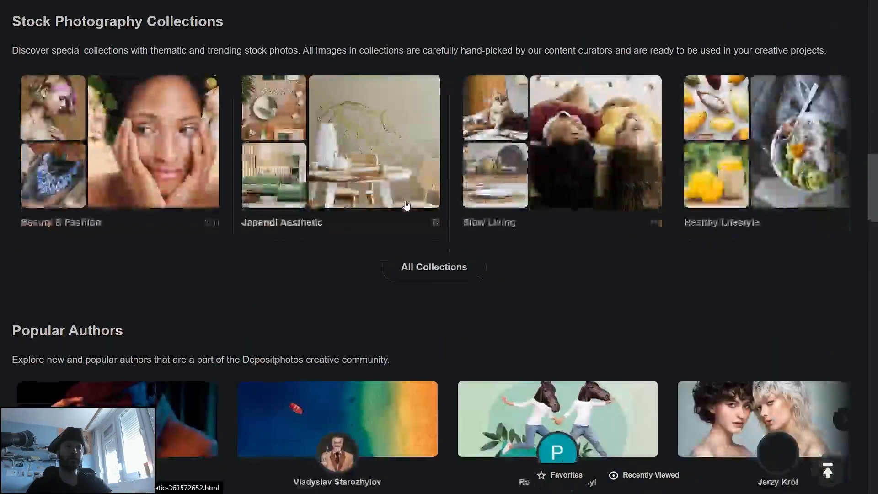
{"action": "scroll", "scroll_direction": "down", "scroll_amount": 3}
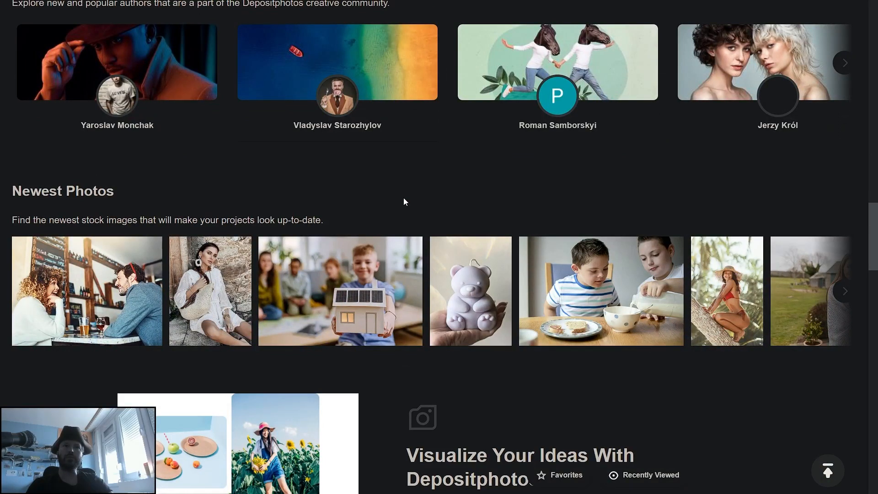
{"action": "mouse_move", "coordinate": [414, 179]}
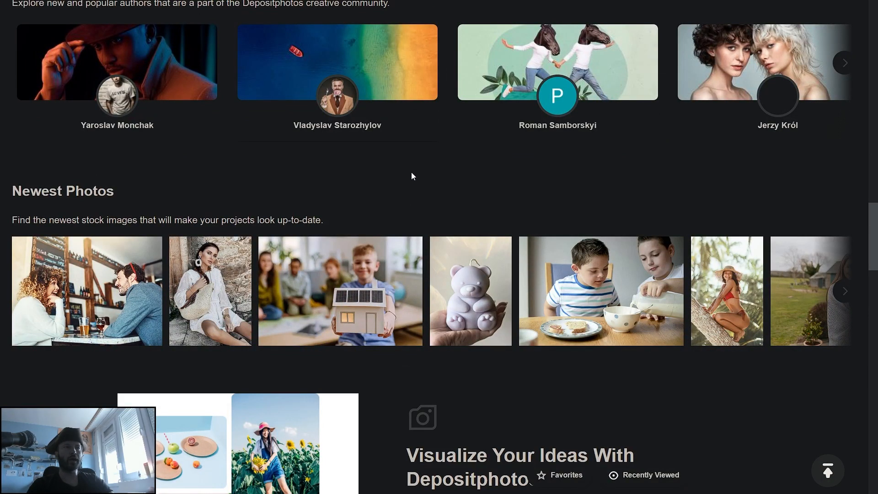
{"action": "scroll", "scroll_direction": "down", "scroll_amount": 3}
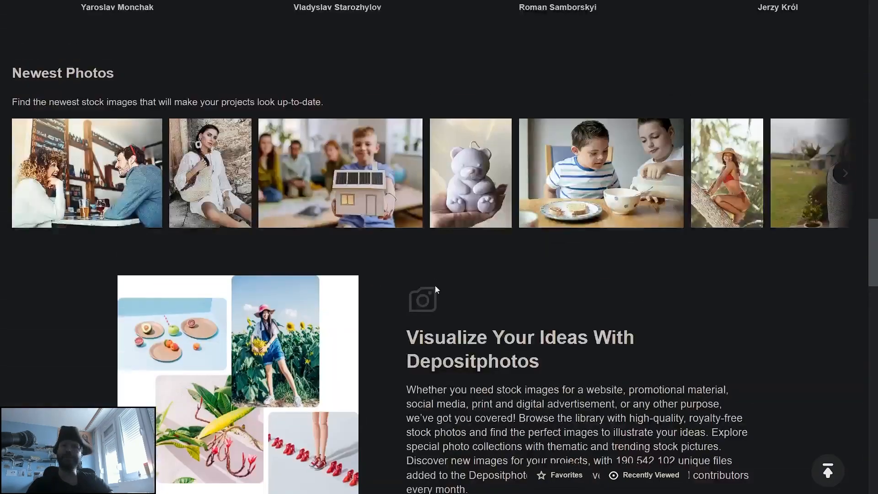
{"action": "scroll", "scroll_direction": "down", "scroll_amount": 3}
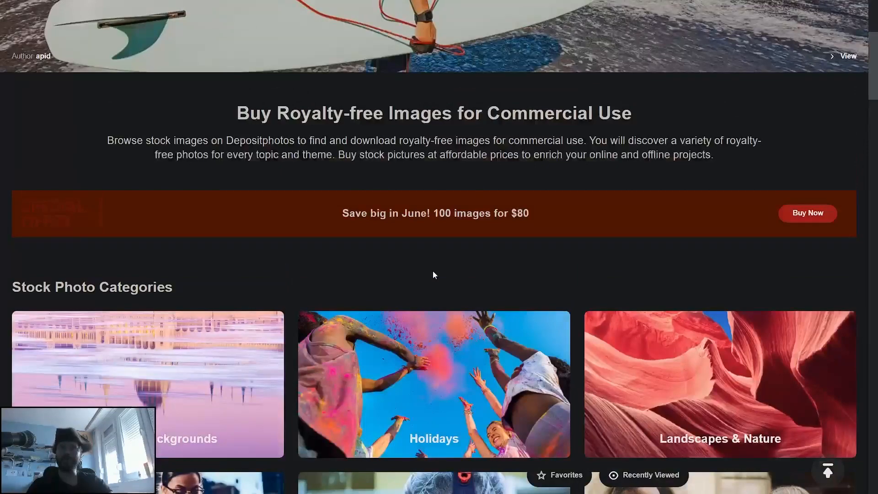
{"action": "scroll", "scroll_direction": "up", "scroll_amount": 3}
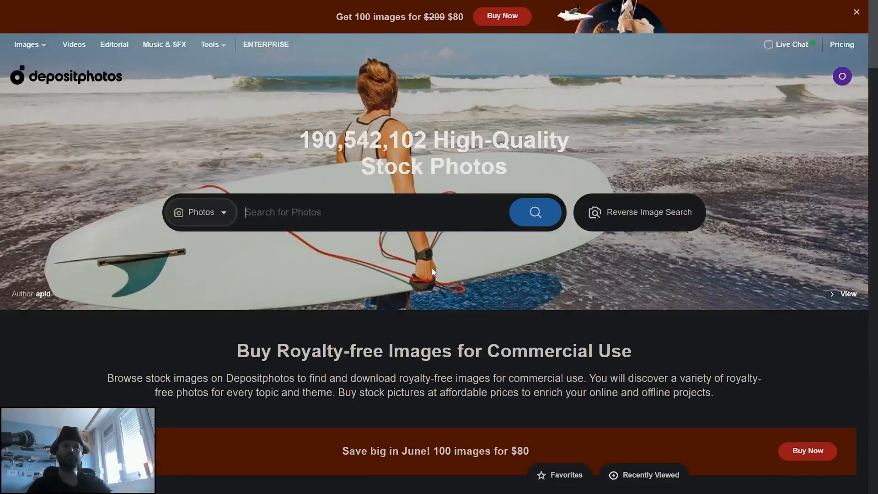
{"action": "mouse_move", "coordinate": [317, 102]}
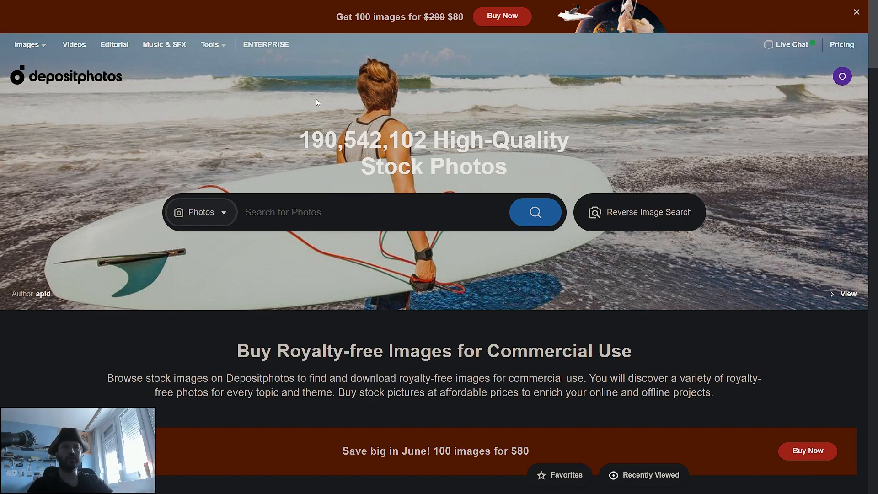
{"action": "mouse_move", "coordinate": [236, 99]}
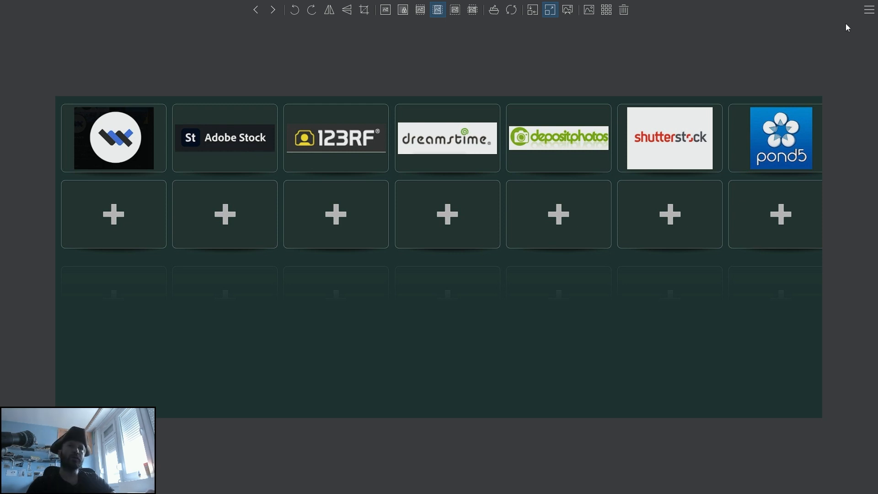
{"action": "mouse_move", "coordinate": [777, 154]}
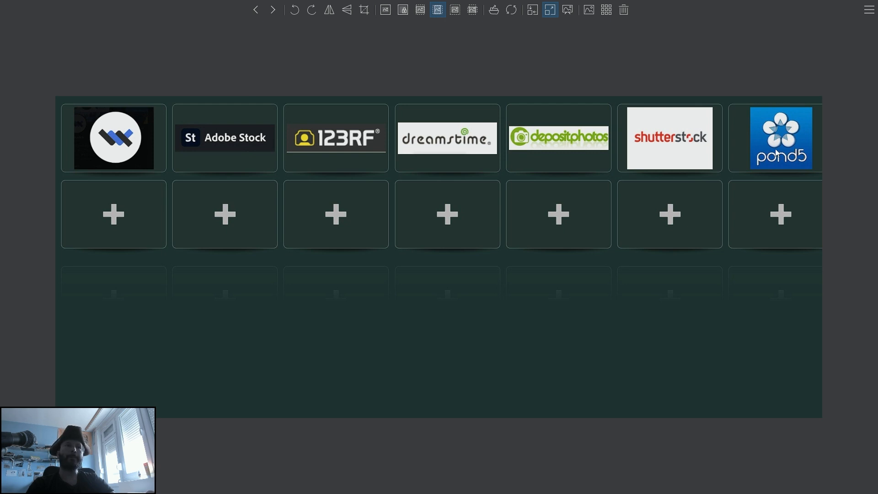
{"action": "mouse_move", "coordinate": [693, 250]}
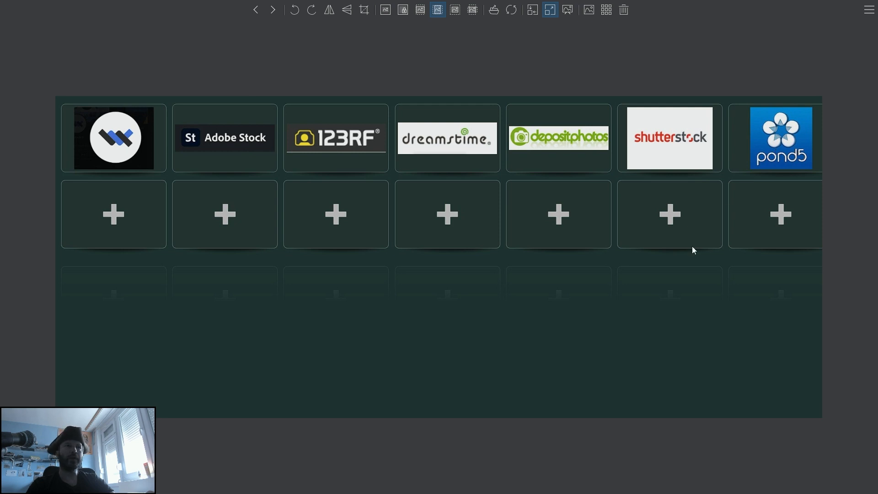